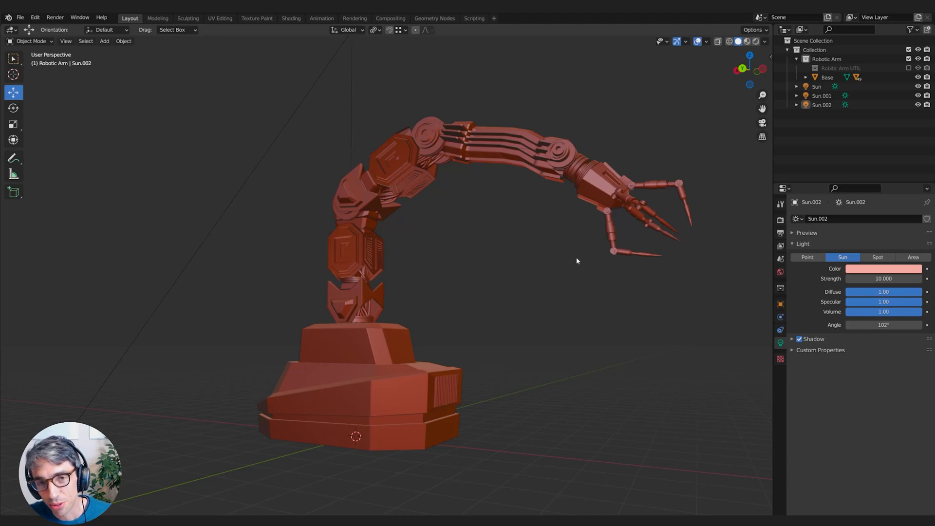
{"action": "mouse_move", "coordinate": [581, 276]}
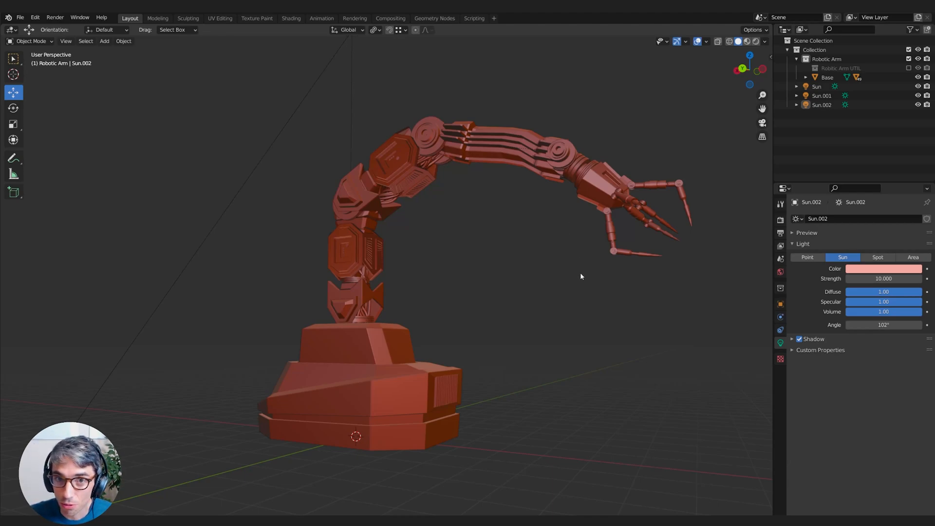
{"action": "mouse_move", "coordinate": [550, 272]}
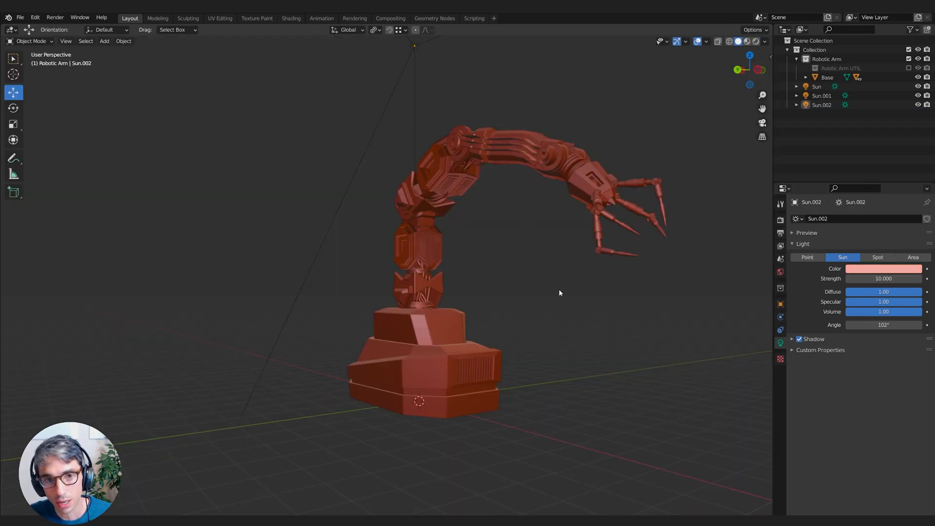
Select the arm's Base on its ground-plane scene and show its empty Material Properties.
{"action": "left_click_drag", "start_coordinate": [560, 292], "coordinate": [479, 296]}
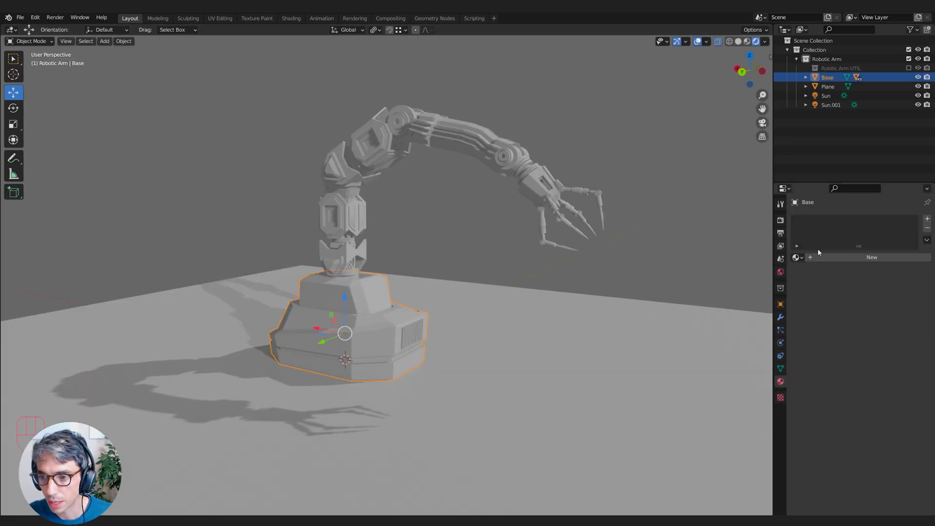
Give Base a new Housing material with a brown base colour, nodes shown in Shader Editor.
{"action": "left_click", "coordinate": [871, 257]}
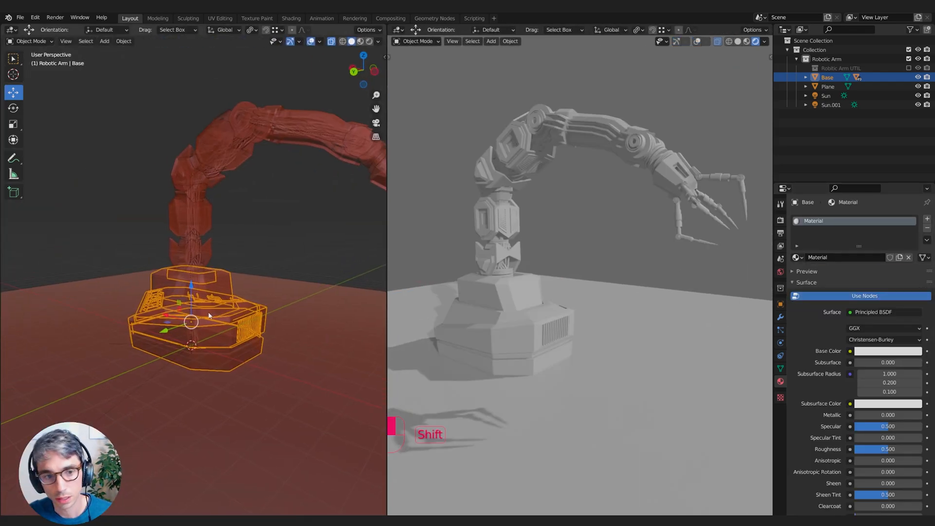
{"action": "left_click", "coordinate": [14, 30]}
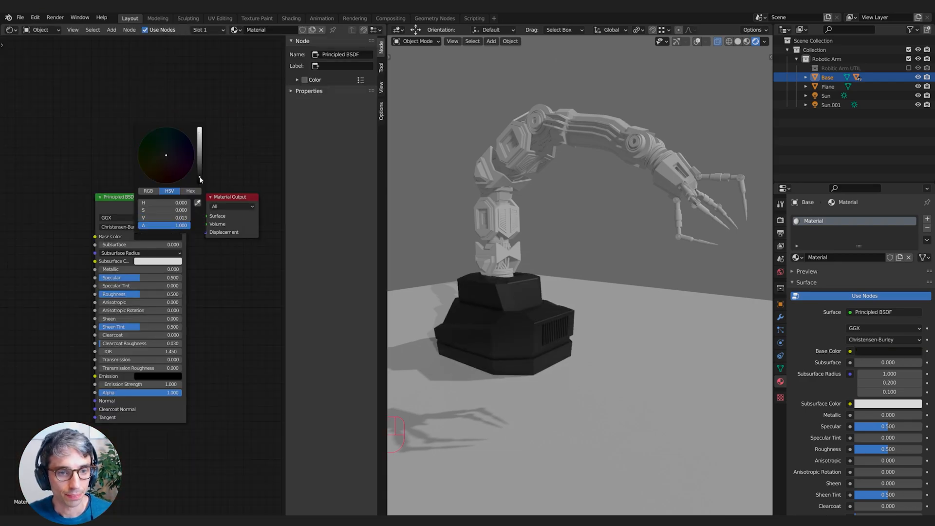
{"action": "left_click", "coordinate": [266, 277]}
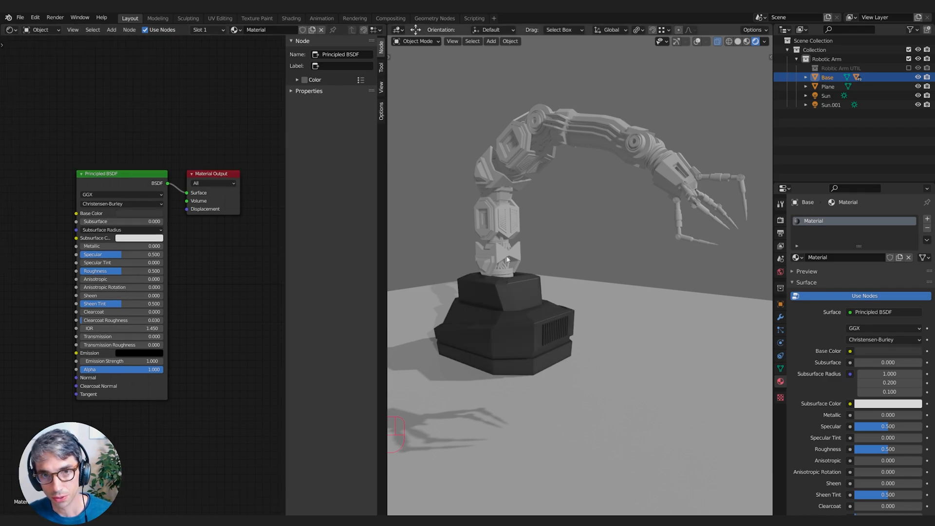
{"action": "mouse_move", "coordinate": [491, 287]}
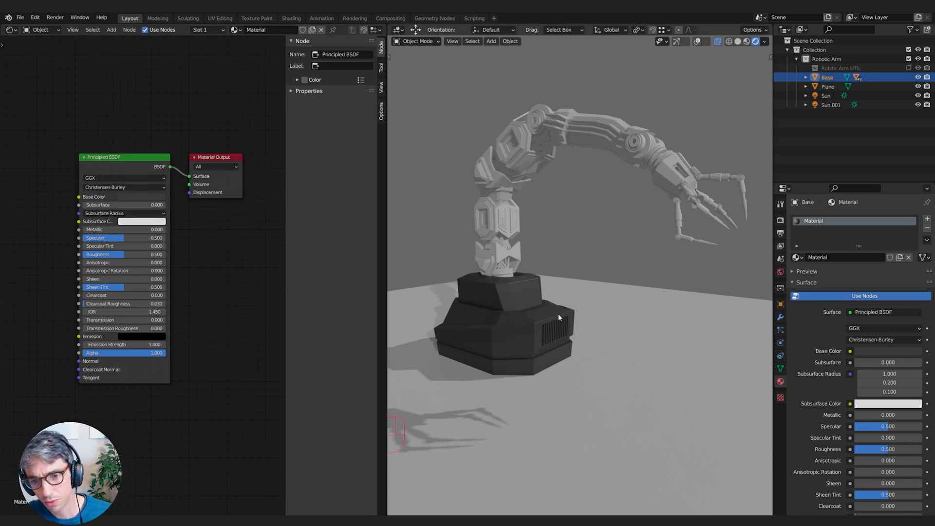
{"action": "mouse_move", "coordinate": [754, 141]}
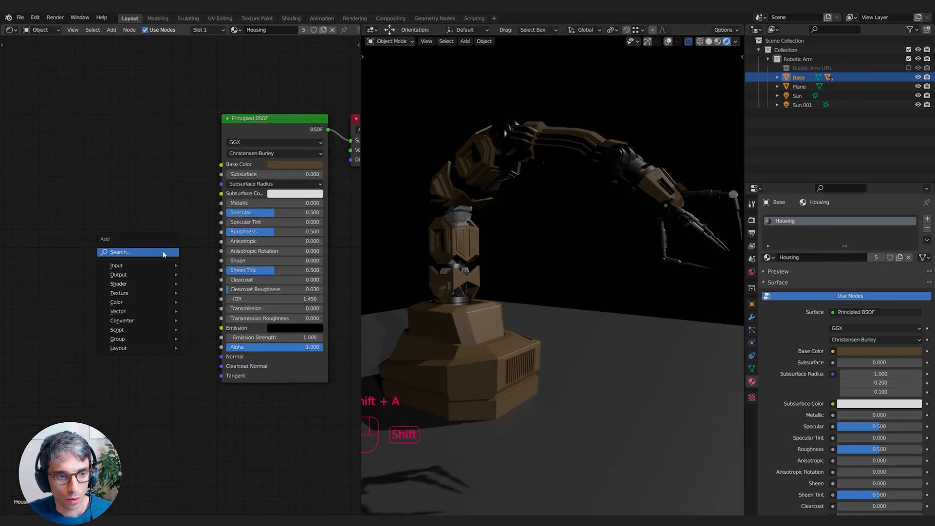
Add a Musgrave Texture and ColorRamp, feeding the ramp into the Housing emission.
{"action": "left_click", "coordinate": [138, 252]}
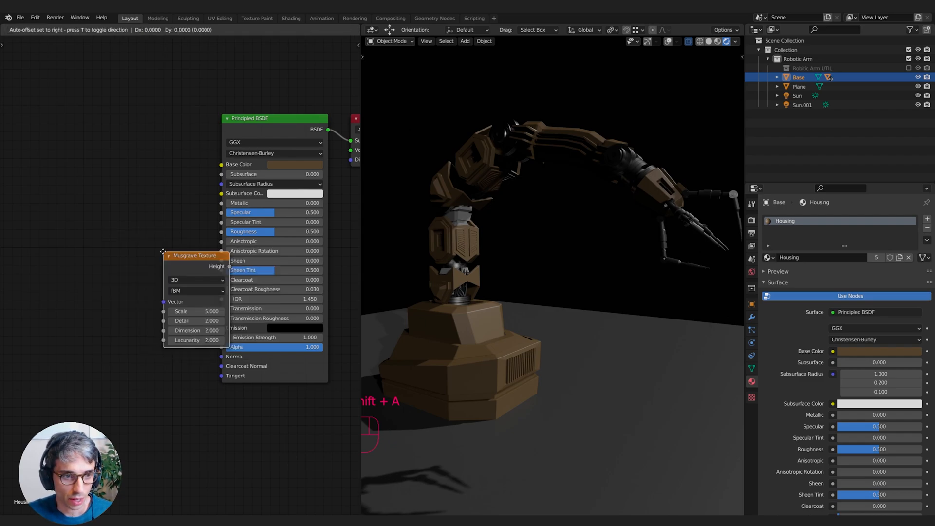
{"action": "left_click_drag", "start_coordinate": [194, 255], "coordinate": [106, 252]}
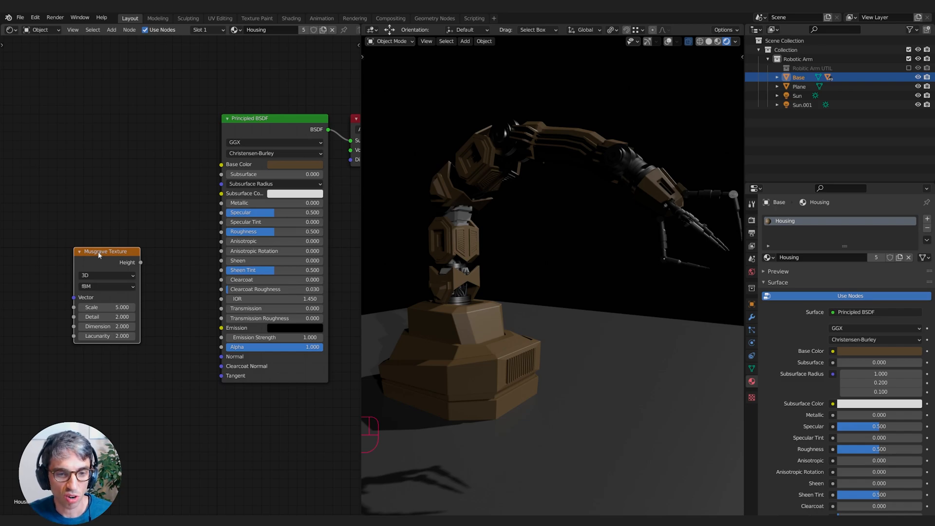
{"action": "left_click_drag", "start_coordinate": [105, 252], "coordinate": [87, 266]}
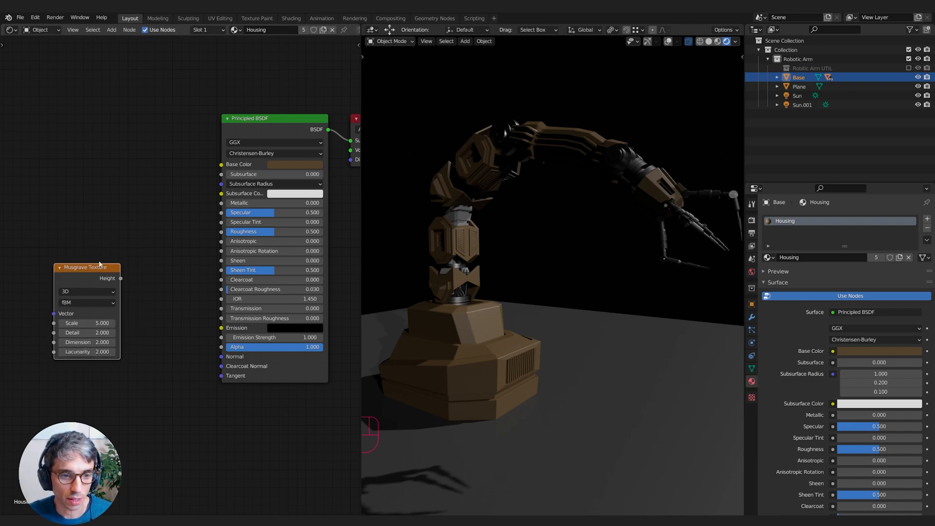
{"action": "key", "text": "shift+a"}
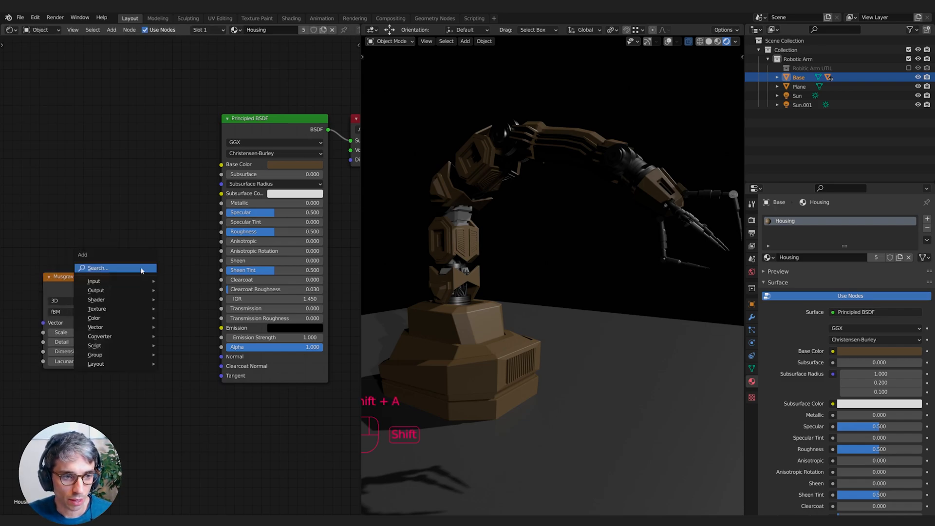
{"action": "left_click", "coordinate": [113, 268]}
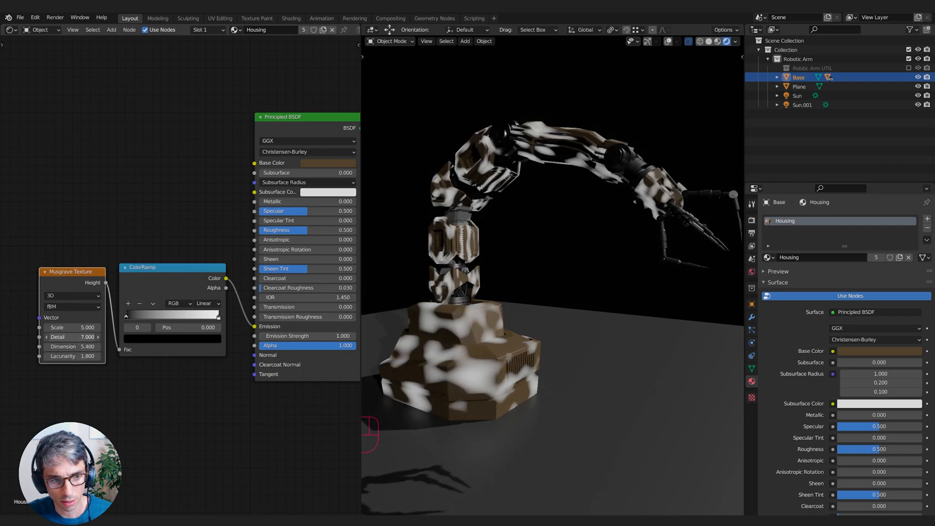
{"action": "left_click", "coordinate": [72, 347]}
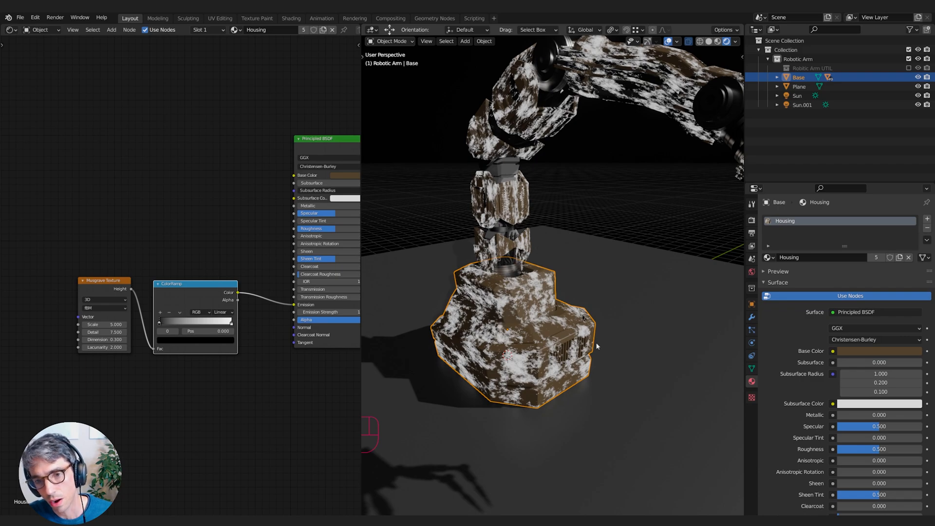
{"action": "mouse_move", "coordinate": [432, 286]}
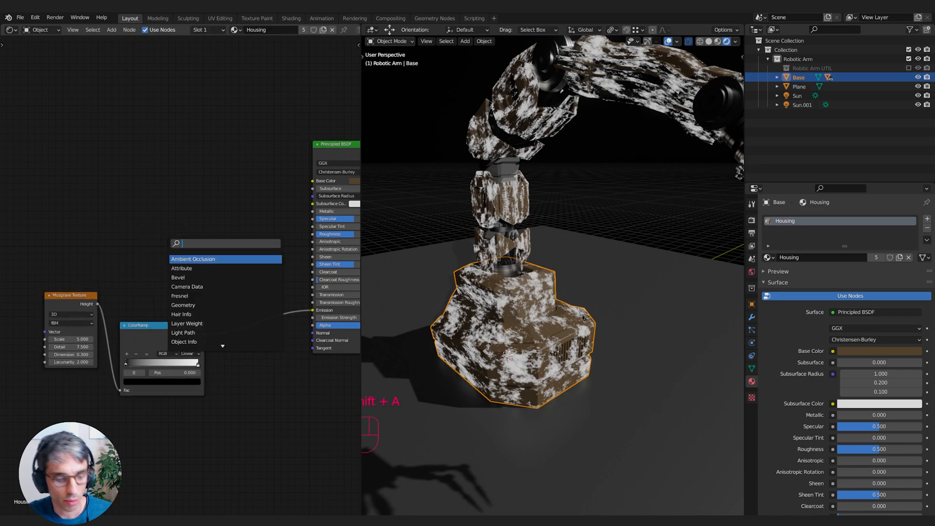
Add a Noise Texture with a second ColorRamp, pulling ramp stops together for hard-edged blotches.
{"action": "left_click", "coordinate": [190, 246]}
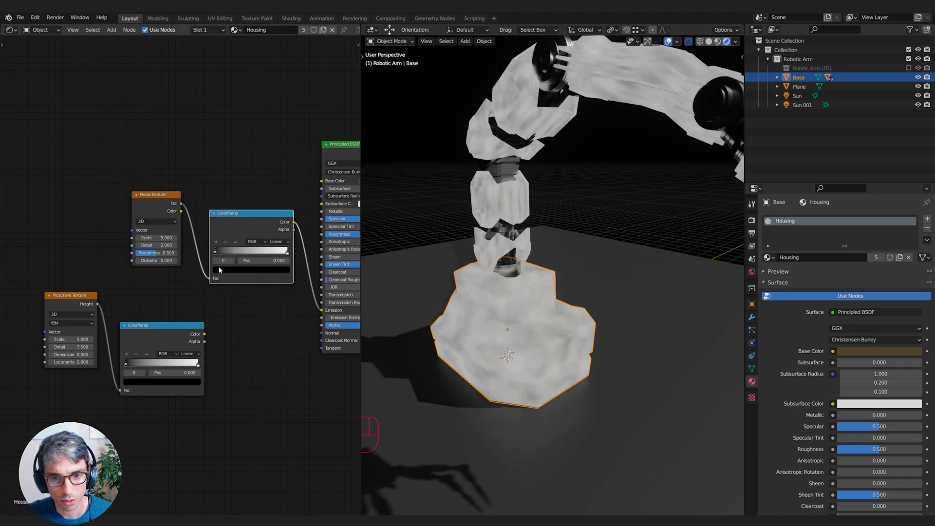
{"action": "left_click_drag", "start_coordinate": [216, 250], "coordinate": [250, 250]}
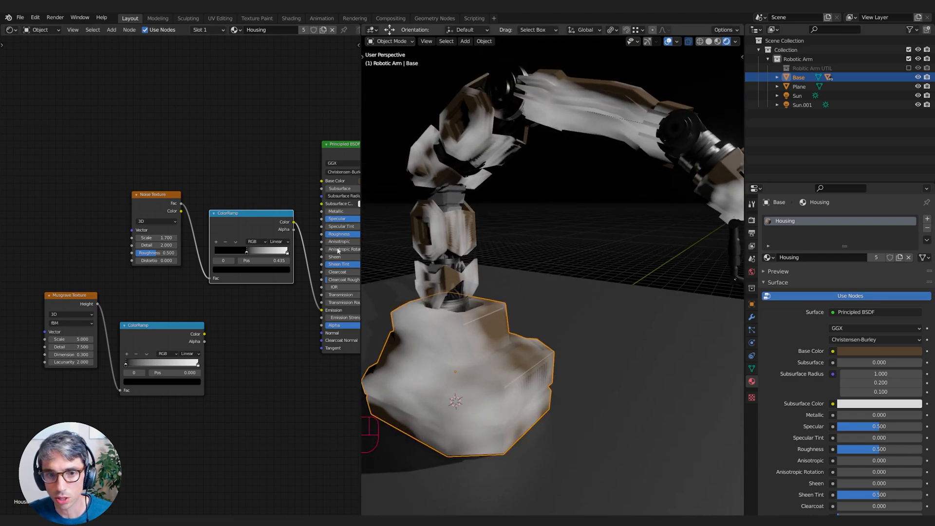
{"action": "left_click_drag", "start_coordinate": [244, 251], "coordinate": [254, 250]}
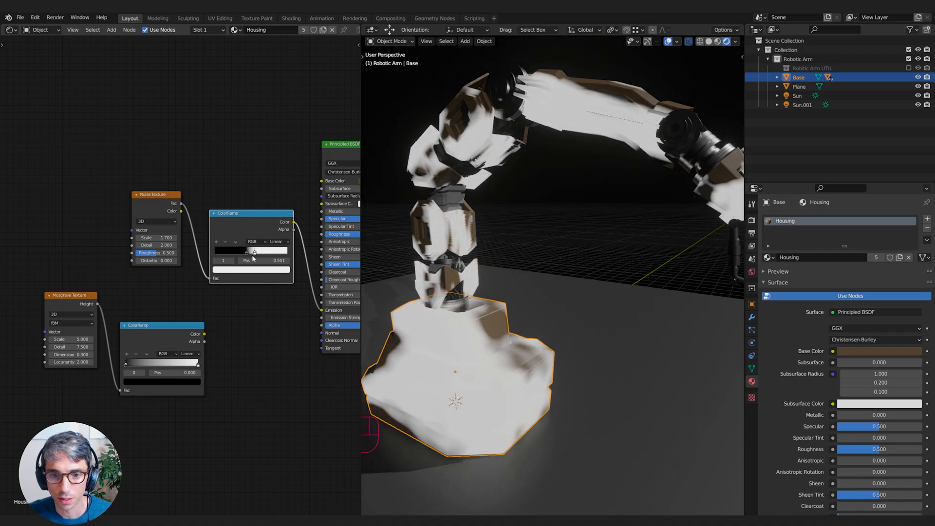
{"action": "left_click_drag", "start_coordinate": [255, 250], "coordinate": [250, 250]}
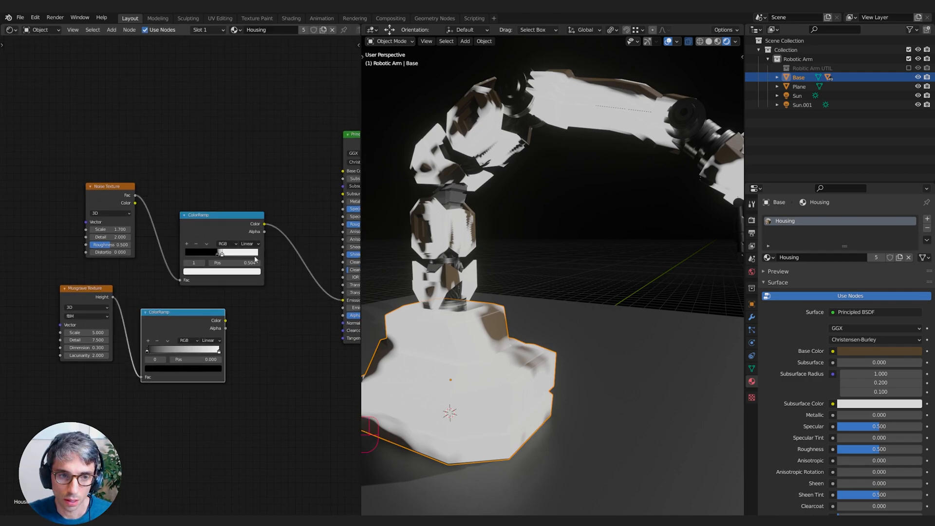
{"action": "left_click_drag", "start_coordinate": [224, 252], "coordinate": [221, 252]}
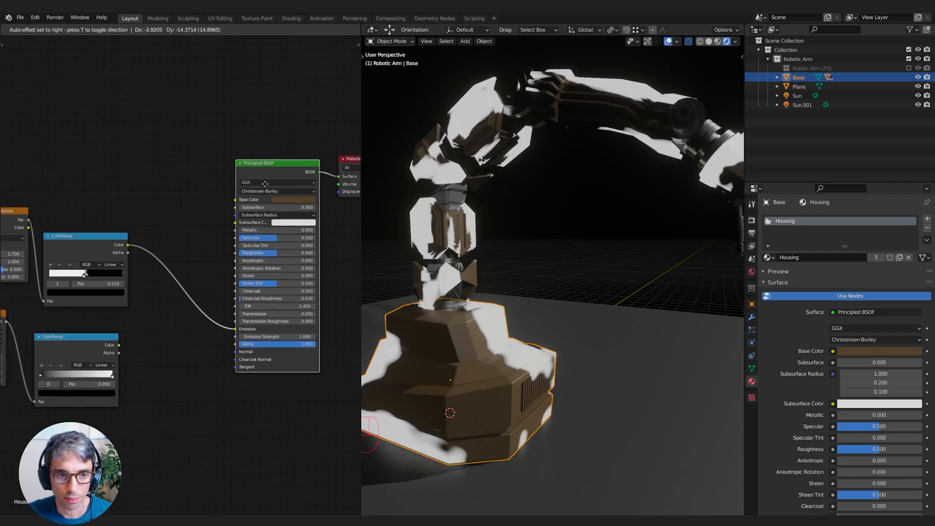
Add an Emission node to preview the finer noise mask on the arm.
{"action": "type", "text": "em"}
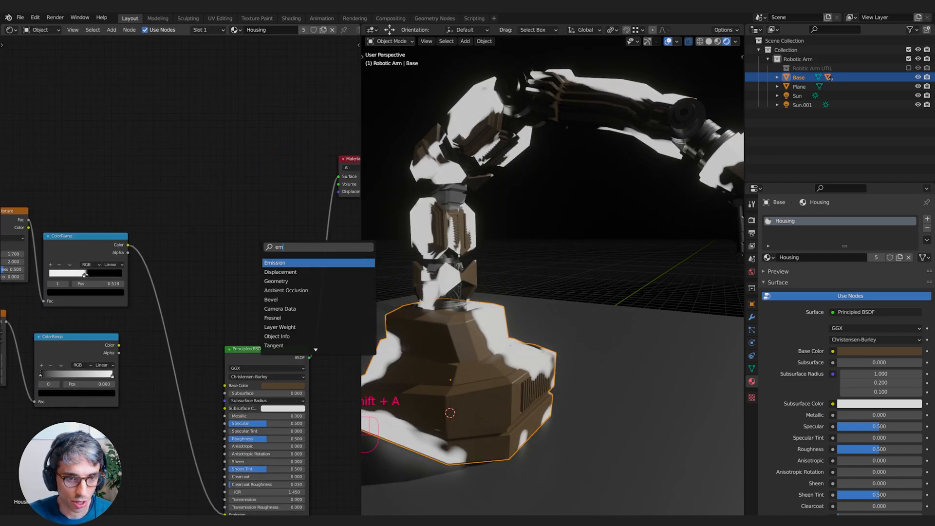
{"action": "left_click", "coordinate": [275, 263]}
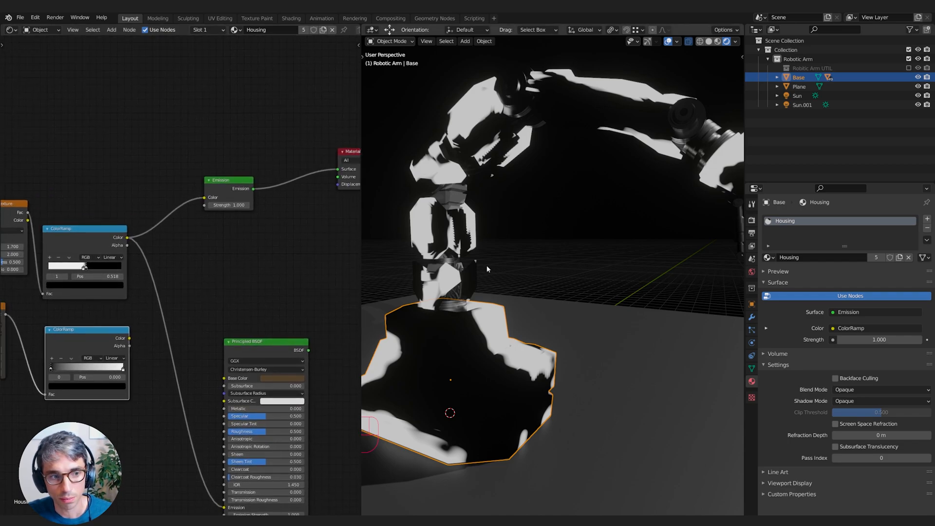
{"action": "mouse_move", "coordinate": [157, 353]}
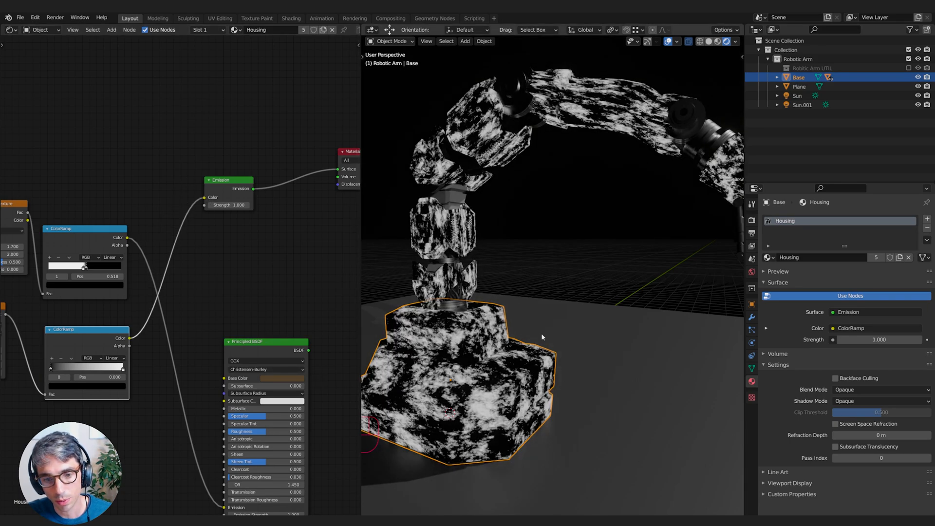
{"action": "mouse_move", "coordinate": [122, 242]}
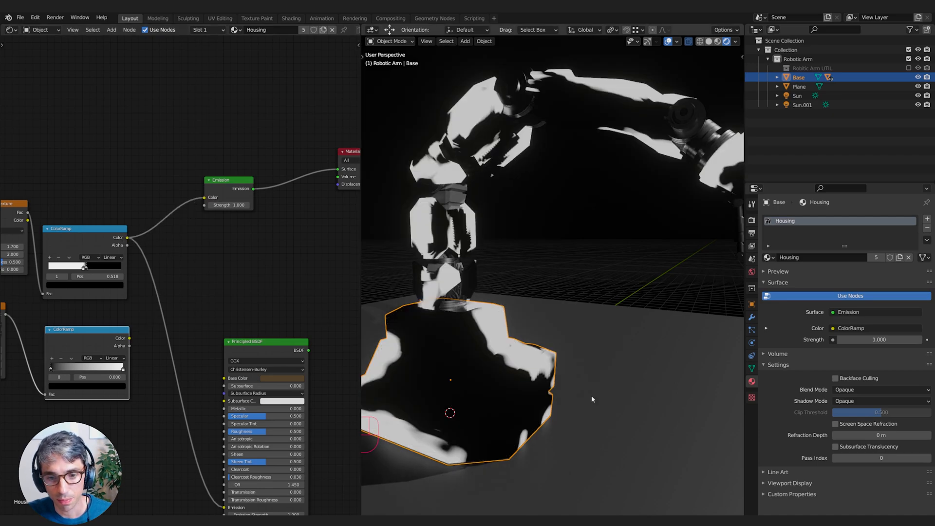
{"action": "mouse_move", "coordinate": [493, 333]}
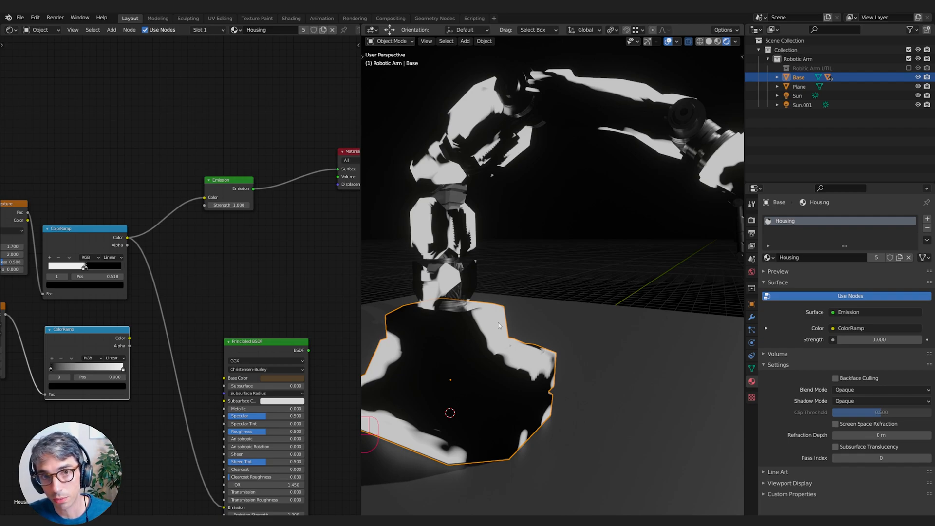
{"action": "mouse_move", "coordinate": [463, 364]}
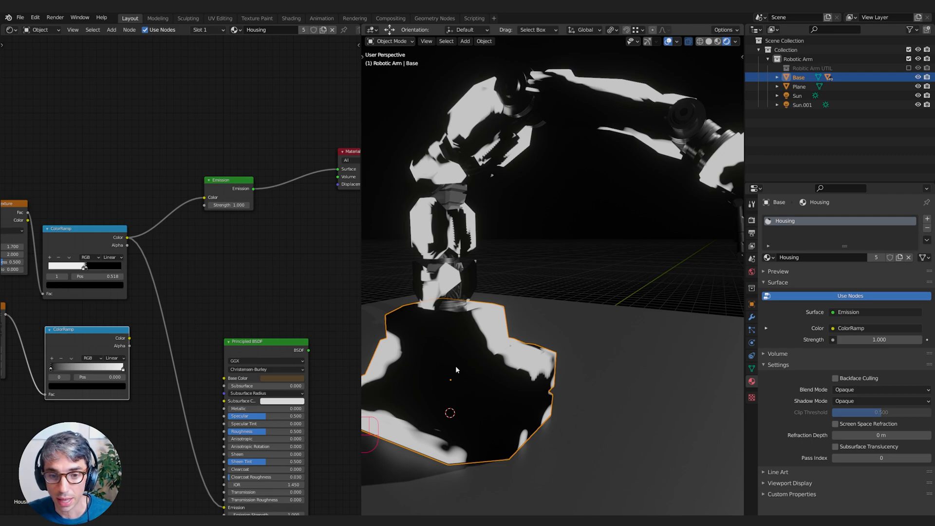
{"action": "mouse_move", "coordinate": [515, 321]}
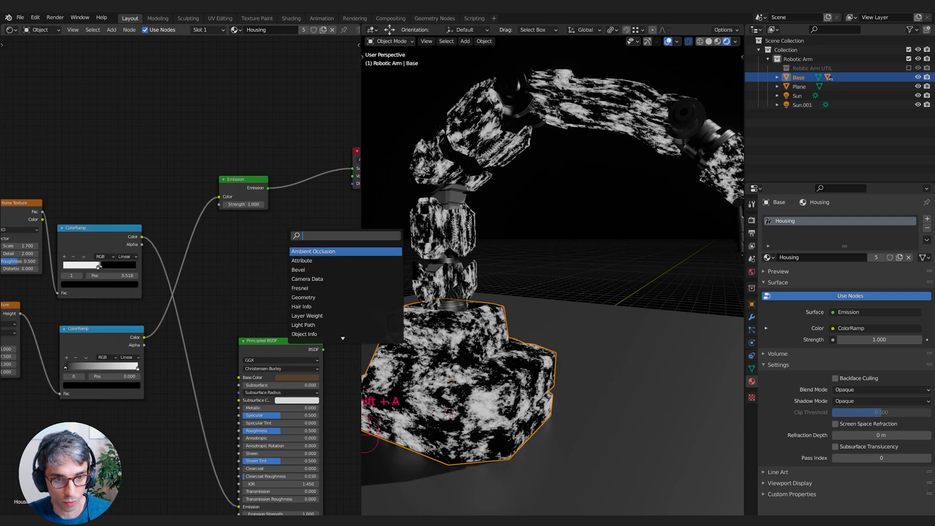
Add a Multiply MixRGB node and place it in the Housing node tree.
{"action": "left_click", "coordinate": [313, 251]}
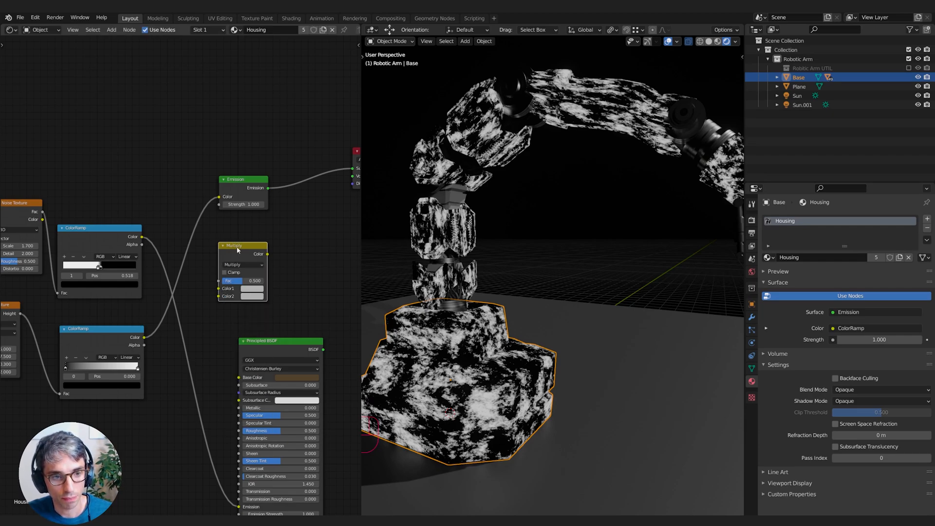
{"action": "left_click_drag", "start_coordinate": [237, 245], "coordinate": [222, 236]}
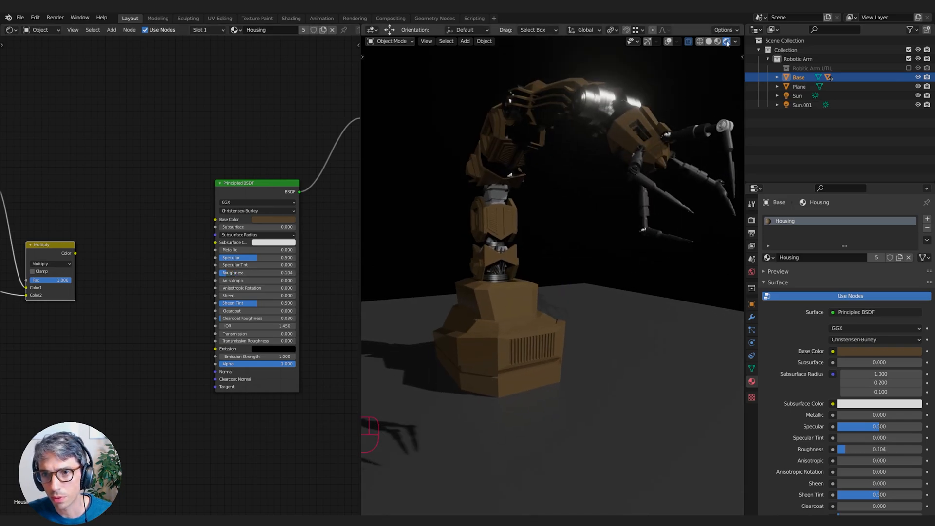
Adjust the viewport shading lighting options to brighten the brown arm.
{"action": "left_click", "coordinate": [726, 41]}
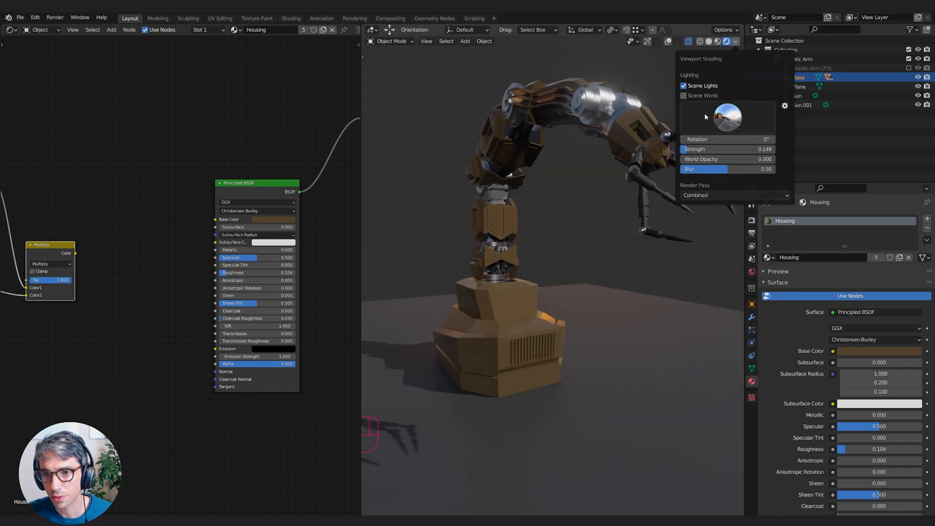
{"action": "left_click", "coordinate": [727, 117]}
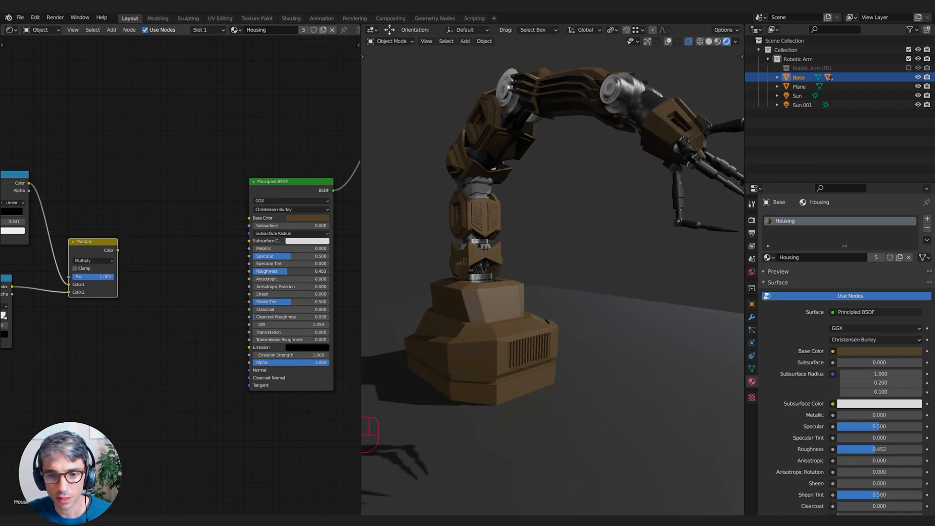
Add a ColorRamp after Multiply with a mid-grey dark stop, linked to Roughness.
{"action": "left_click_drag", "start_coordinate": [274, 271], "coordinate": [283, 271]}
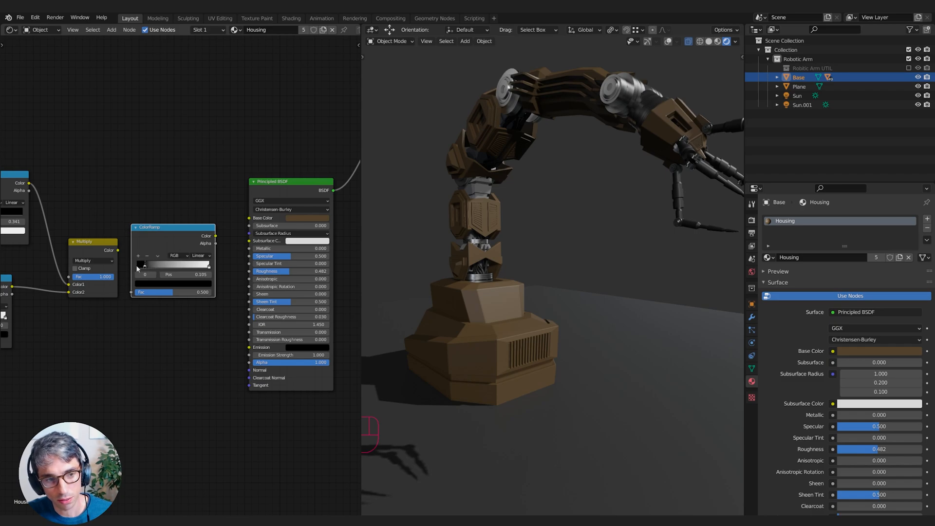
{"action": "left_click_drag", "start_coordinate": [139, 265], "coordinate": [202, 265]}
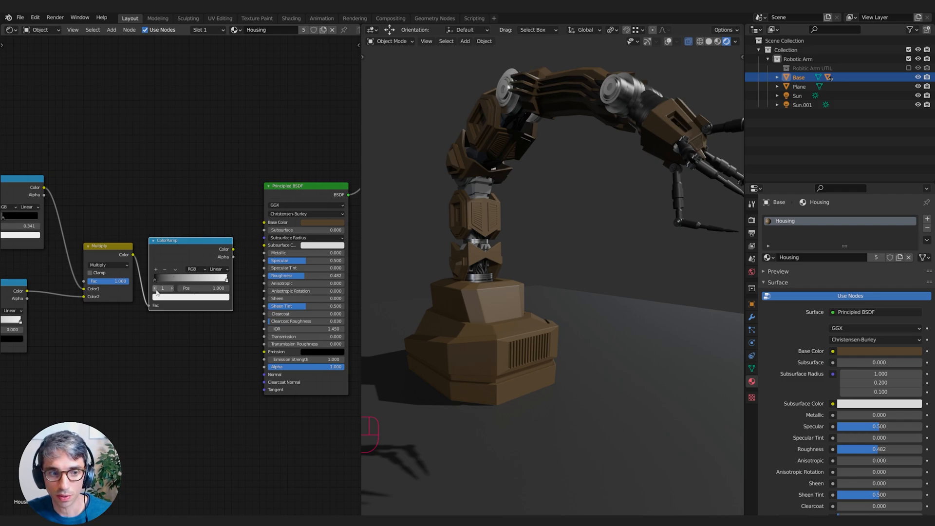
{"action": "left_click", "coordinate": [190, 297]}
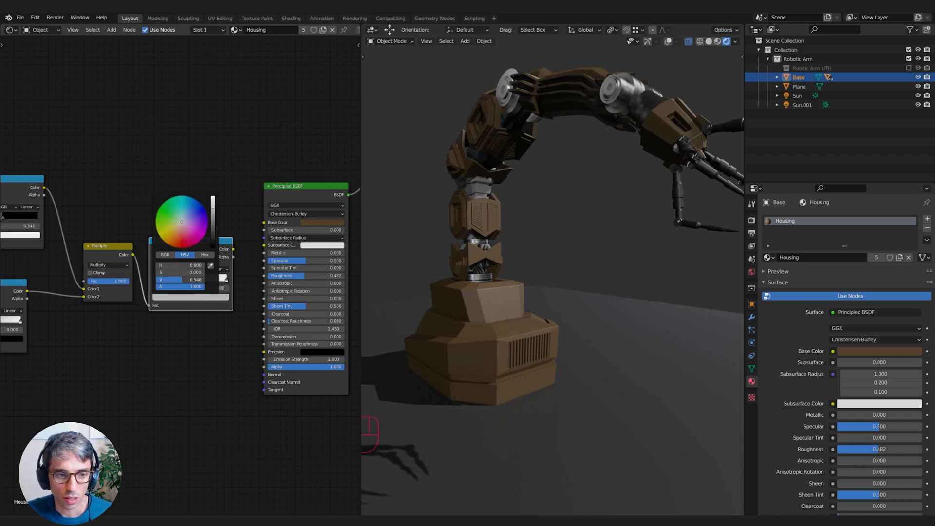
{"action": "left_click_drag", "start_coordinate": [191, 279], "coordinate": [178, 279]}
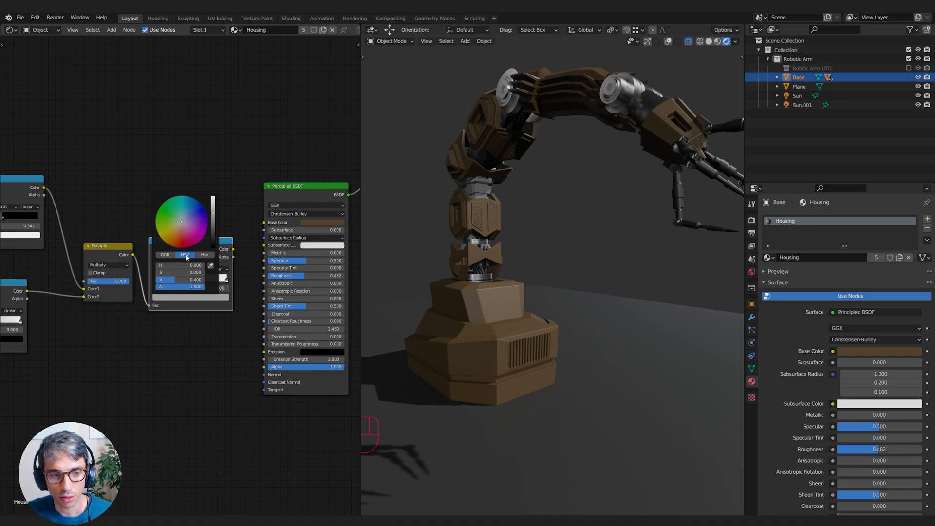
{"action": "left_click", "coordinate": [165, 255]}
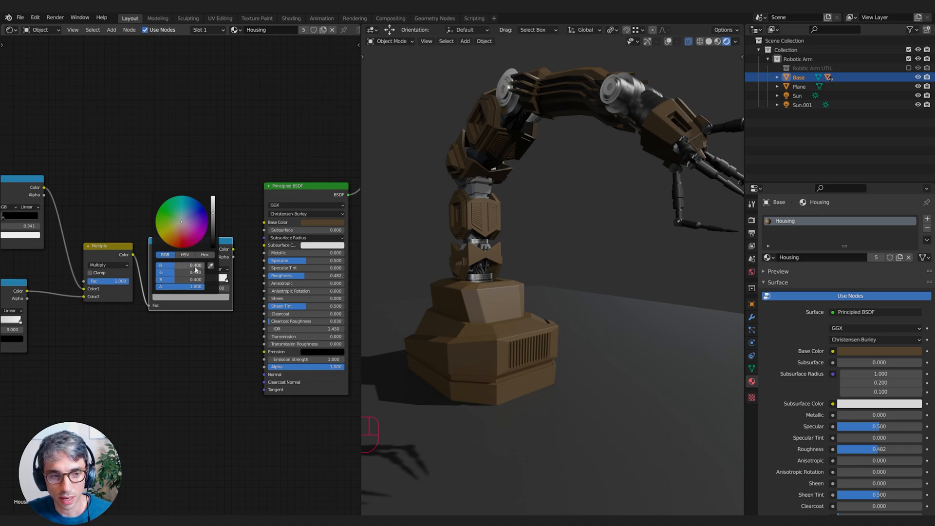
{"action": "left_click", "coordinate": [185, 255]}
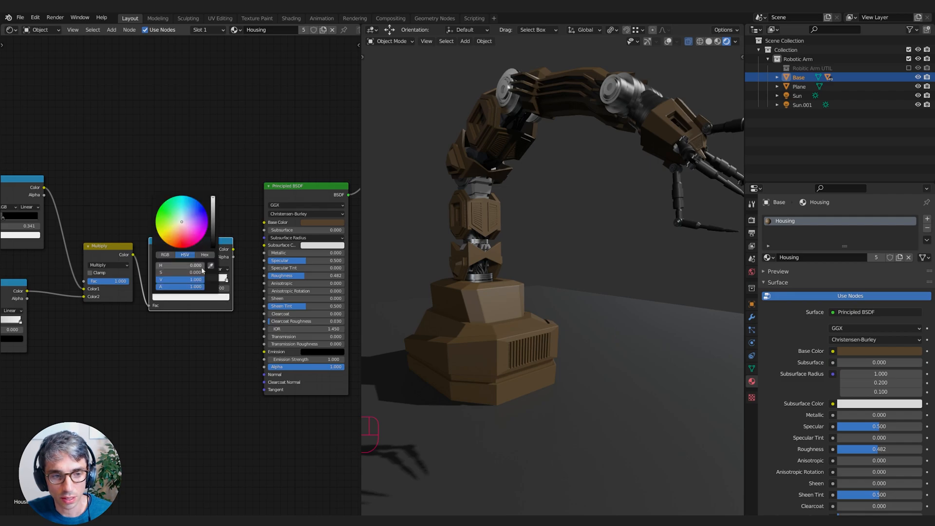
{"action": "left_click_drag", "start_coordinate": [203, 279], "coordinate": [181, 279]}
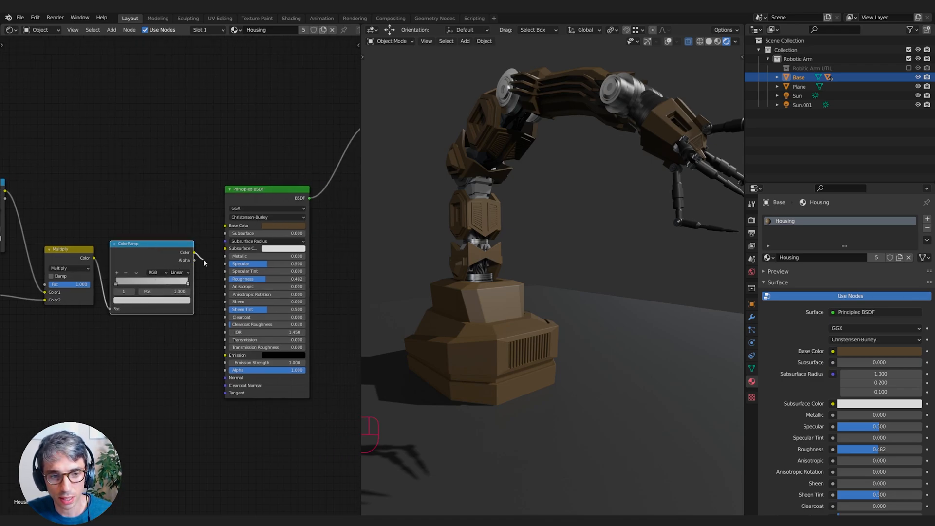
{"action": "left_click", "coordinate": [267, 279]}
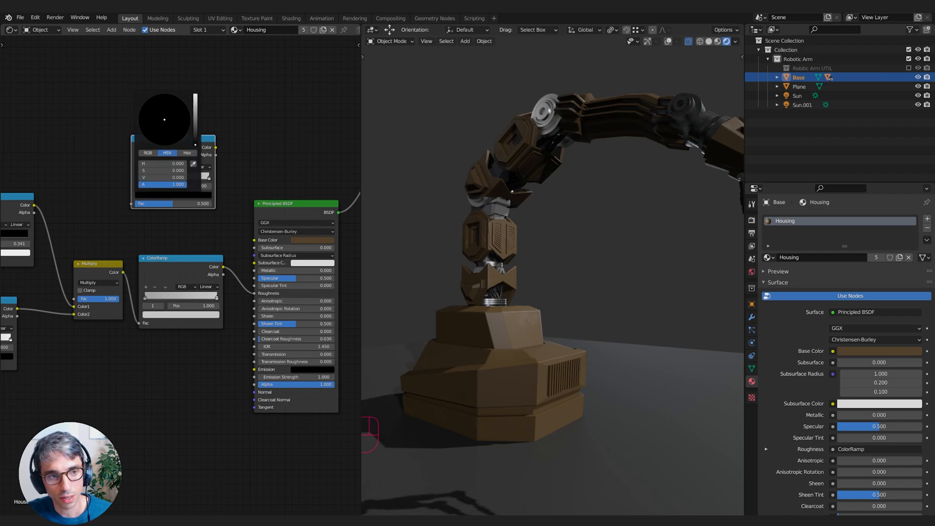
Set the new ColorRamp's stop to dark red for the Housing base colour.
{"action": "left_click", "coordinate": [221, 171]}
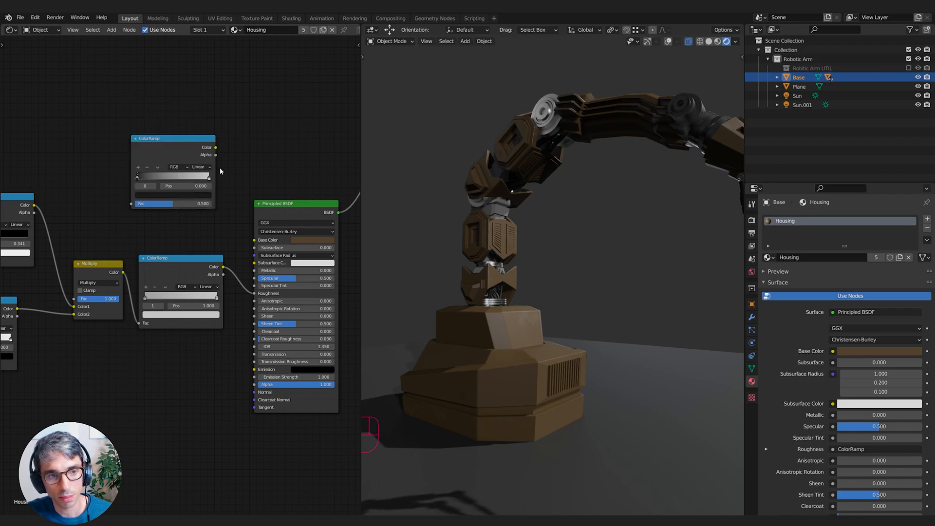
{"action": "left_click", "coordinate": [161, 177]}
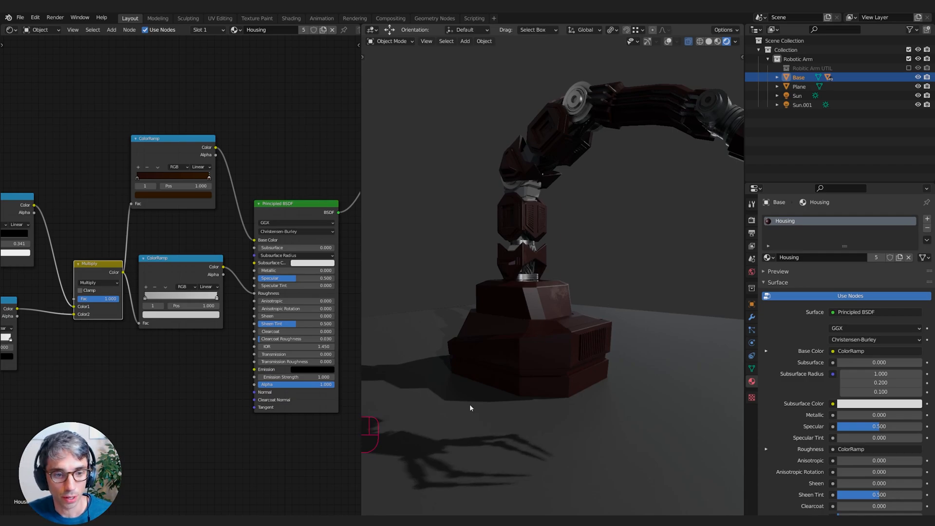
Add a Bump node fed by the third mask ramp and plug it into the BSDF Normal.
{"action": "key", "text": "shift+a"}
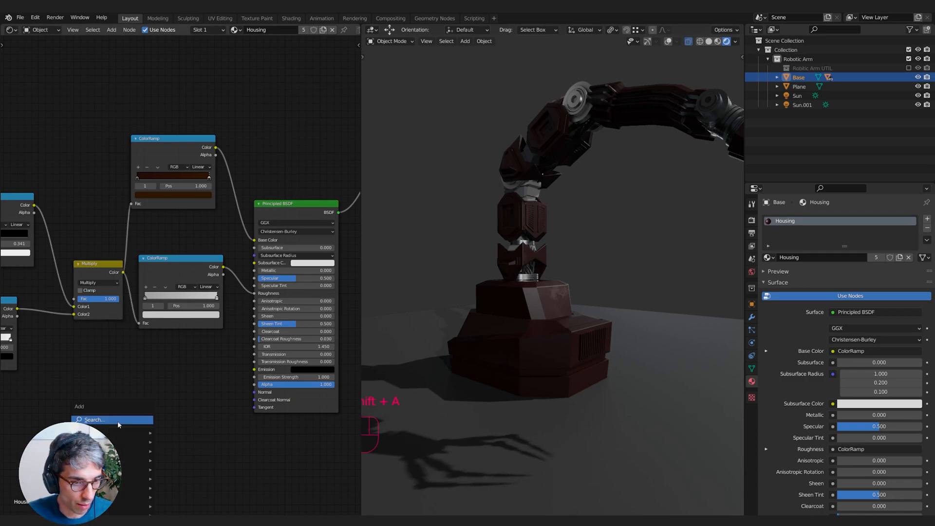
{"action": "left_click", "coordinate": [111, 419]}
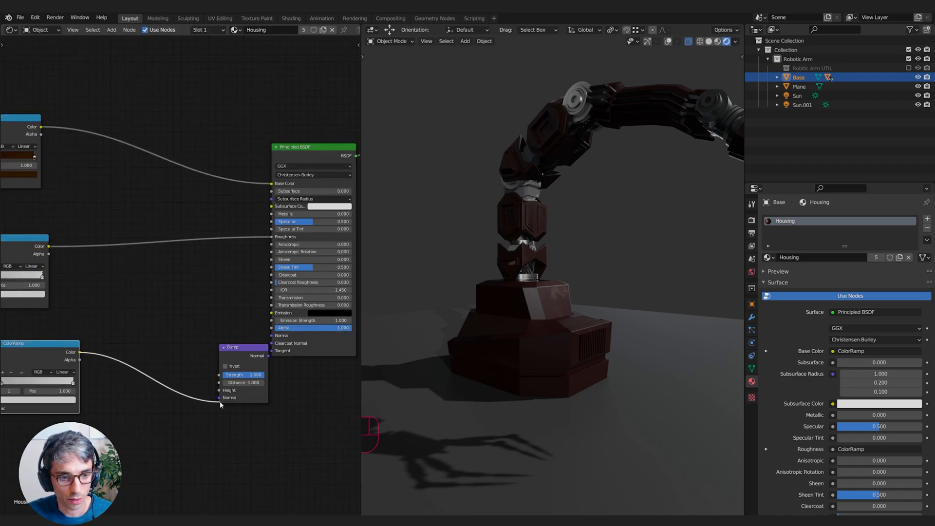
{"action": "left_click_drag", "start_coordinate": [242, 347], "coordinate": [193, 358]}
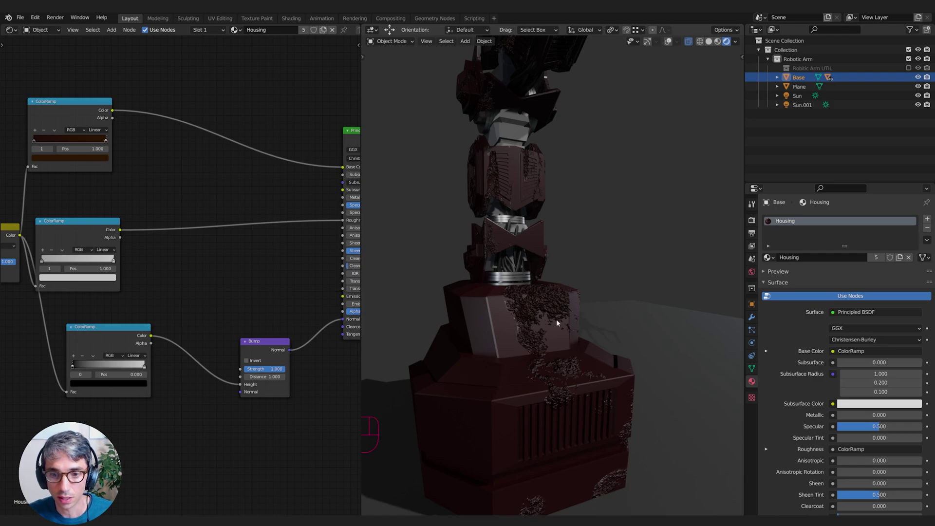
Reposition the bump ColorRamp's dark stop to soften the housing's rust bumps.
{"action": "left_click_drag", "start_coordinate": [555, 322], "coordinate": [593, 360]}
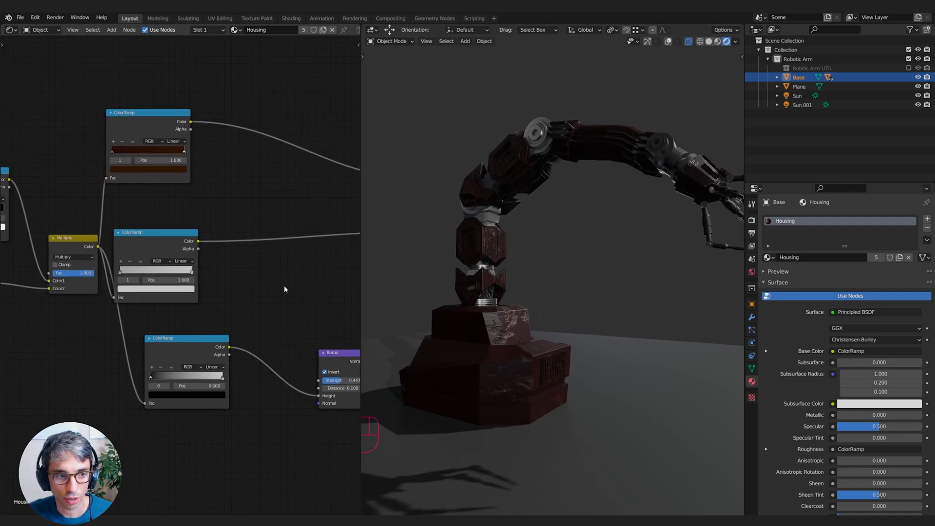
{"action": "left_click_drag", "start_coordinate": [158, 376], "coordinate": [185, 377]}
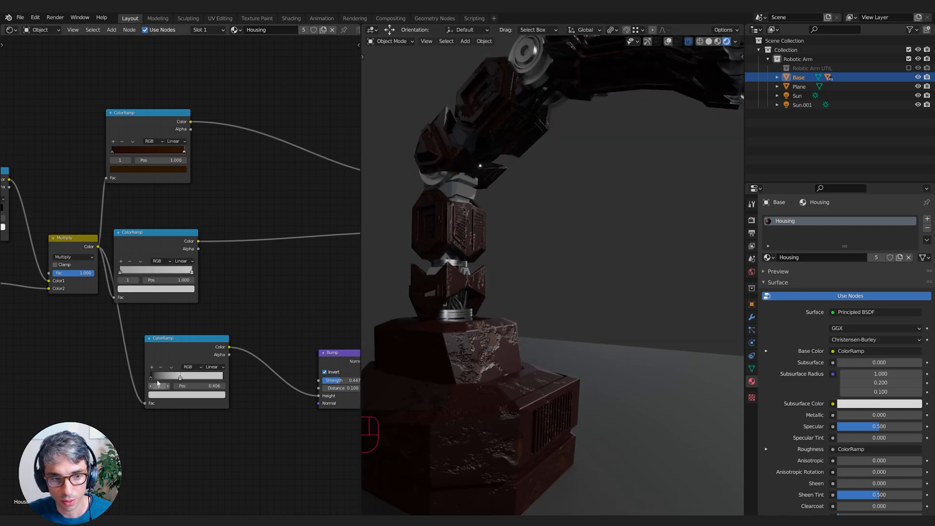
{"action": "left_click_drag", "start_coordinate": [179, 376], "coordinate": [154, 377]}
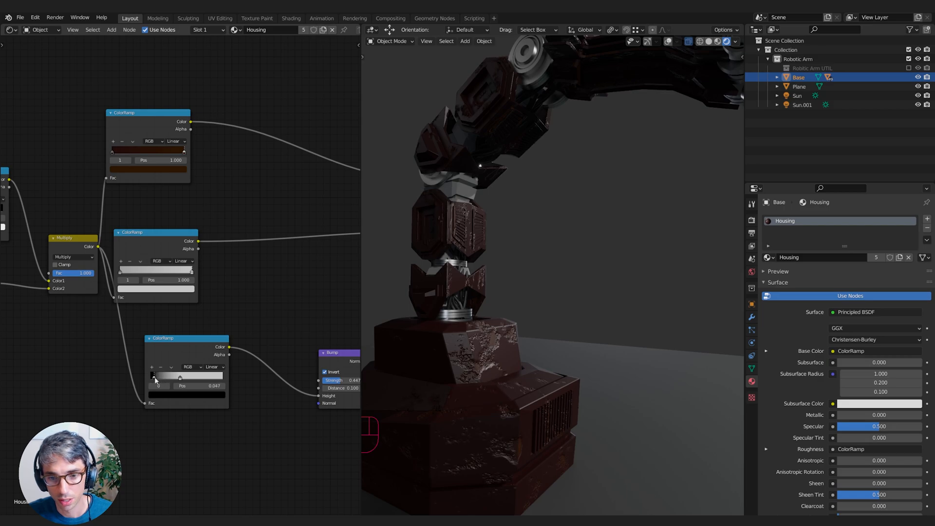
{"action": "left_click_drag", "start_coordinate": [179, 376], "coordinate": [154, 377]}
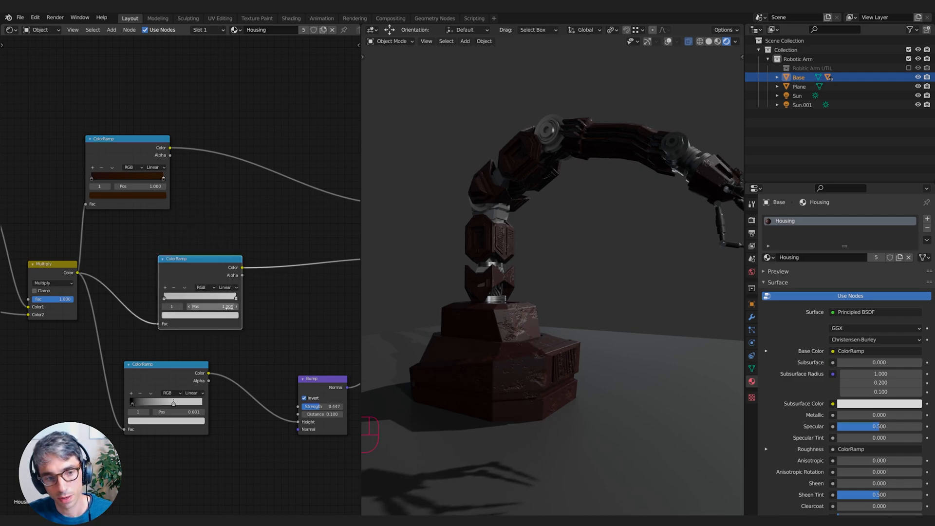
{"action": "left_click", "coordinate": [199, 315]}
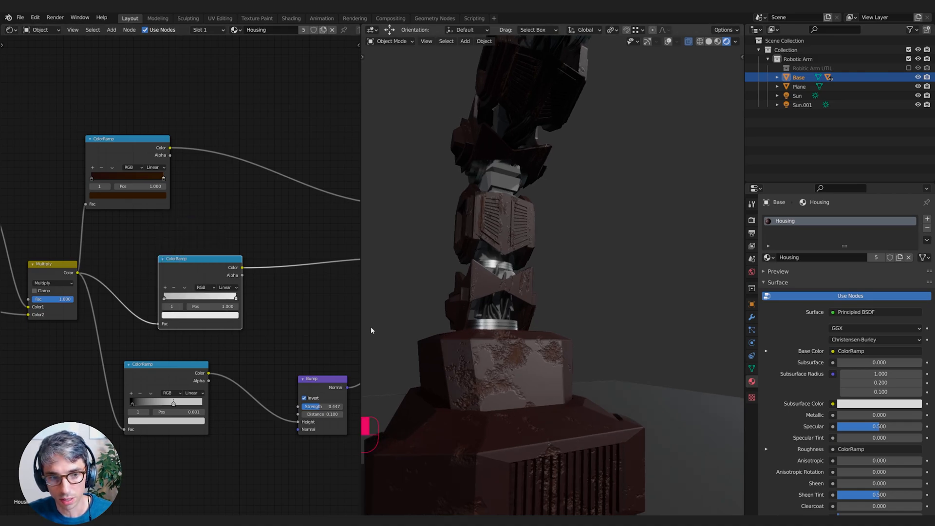
Move the roughness ramp's white stop to 0.384 and add an orange base-color stop at 0.906.
{"action": "left_click_drag", "start_coordinate": [234, 295], "coordinate": [191, 296]}
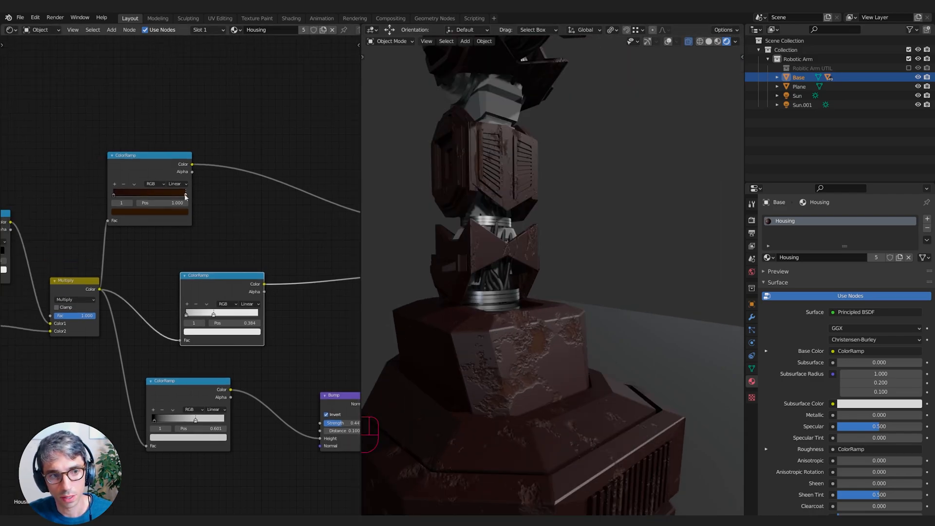
{"action": "left_click_drag", "start_coordinate": [185, 194], "coordinate": [154, 193]}
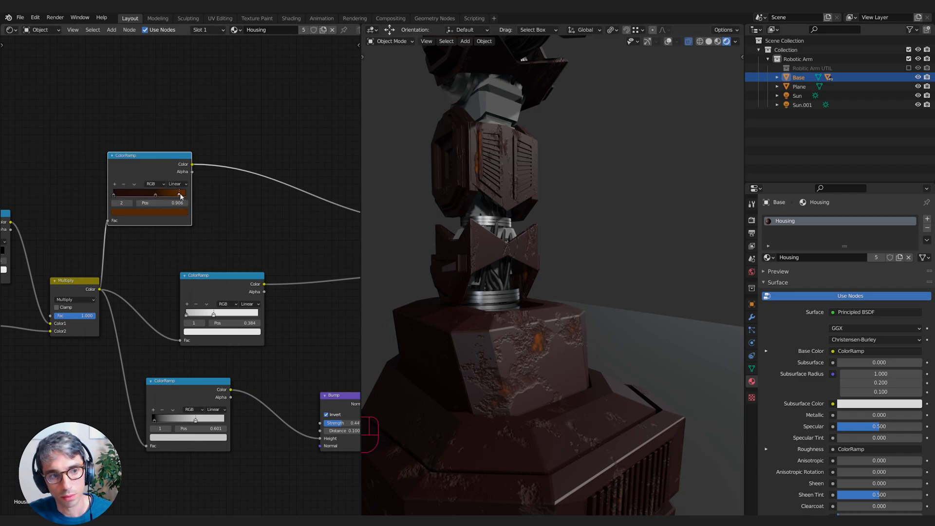
{"action": "left_click_drag", "start_coordinate": [181, 193], "coordinate": [176, 193]}
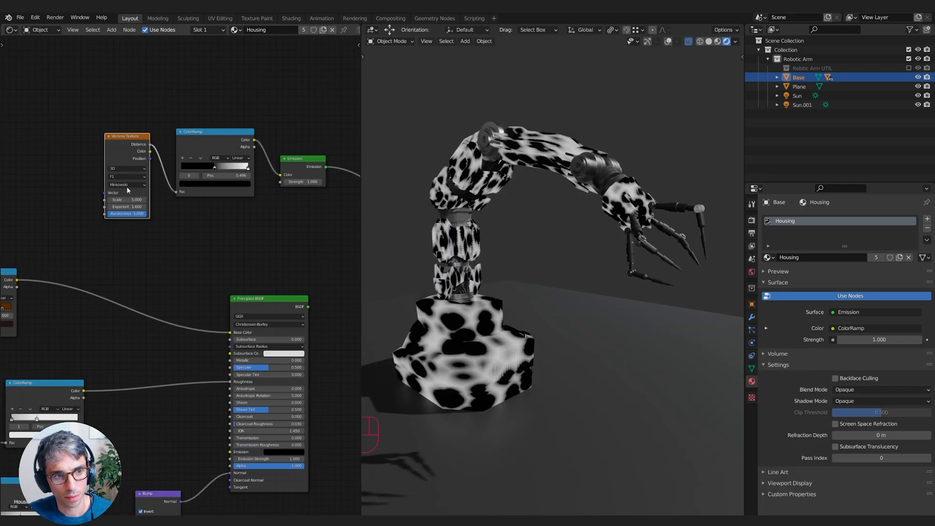
Switch Voronoi to Smooth F1, add a stop, and make the ramp Constant with a narrow white band.
{"action": "left_click", "coordinate": [126, 176]}
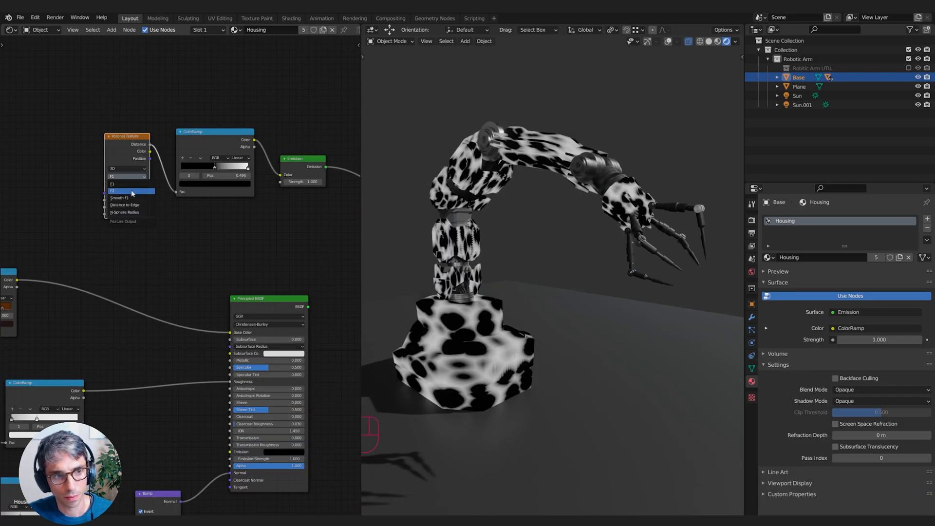
{"action": "left_click", "coordinate": [123, 197]}
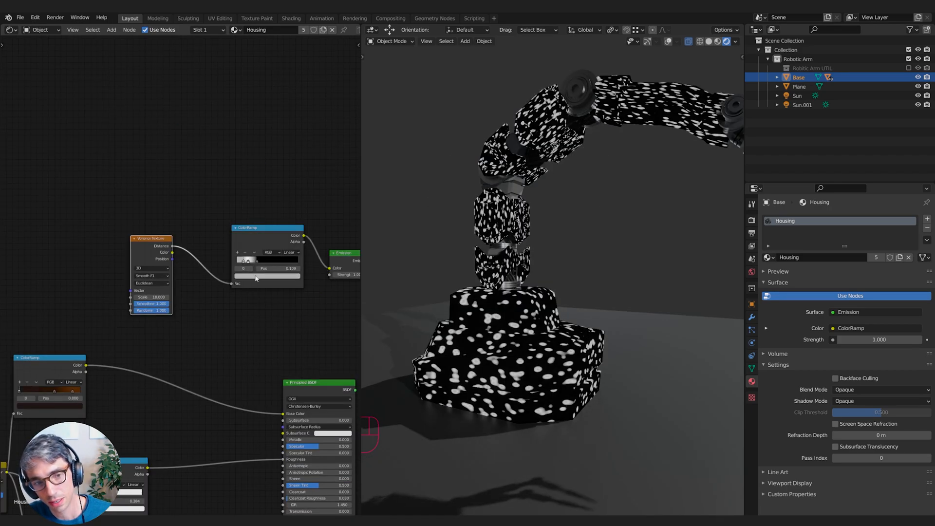
{"action": "left_click", "coordinate": [243, 259]}
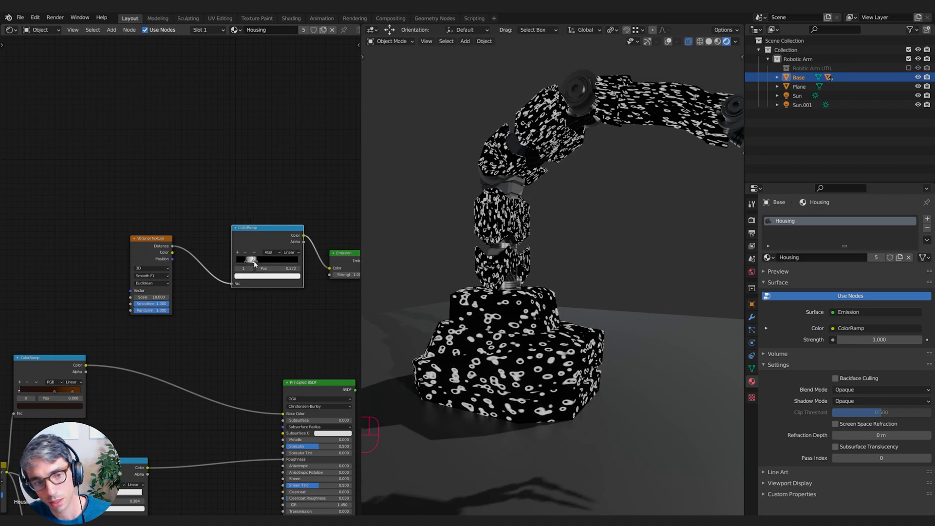
{"action": "left_click", "coordinate": [291, 252]}
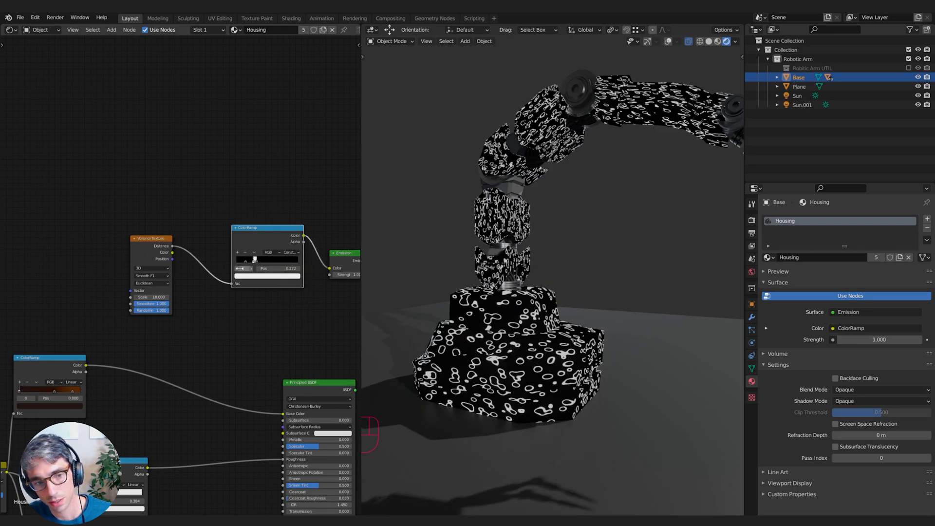
{"action": "left_click_drag", "start_coordinate": [266, 268], "coordinate": [274, 268]}
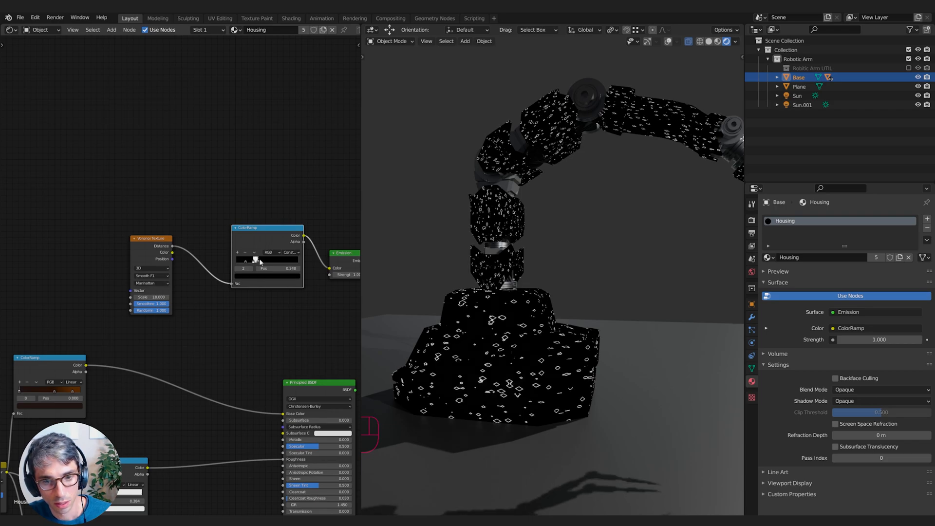
{"action": "left_click_drag", "start_coordinate": [256, 268], "coordinate": [295, 268]}
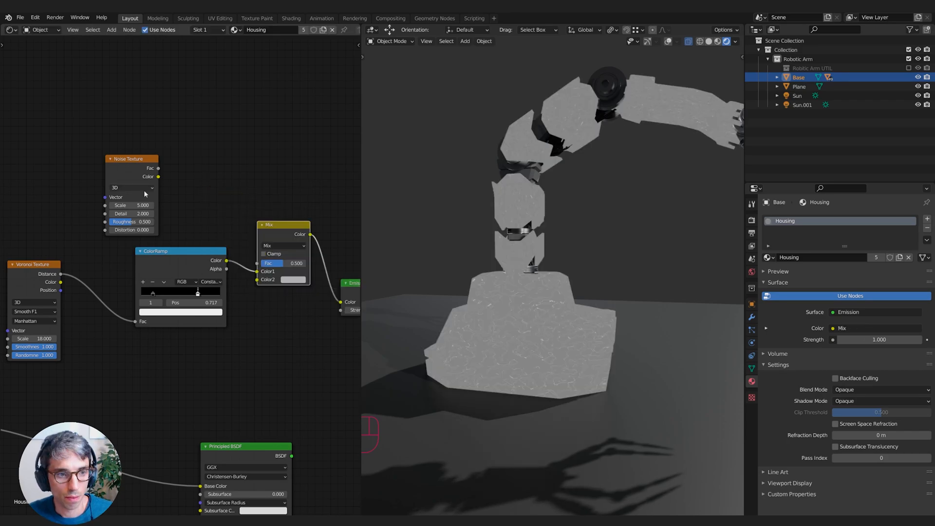
Multiply the outlines by noise through a new ColorRamp, tuning its stops and raising noise Scale.
{"action": "left_click", "coordinate": [284, 246]}
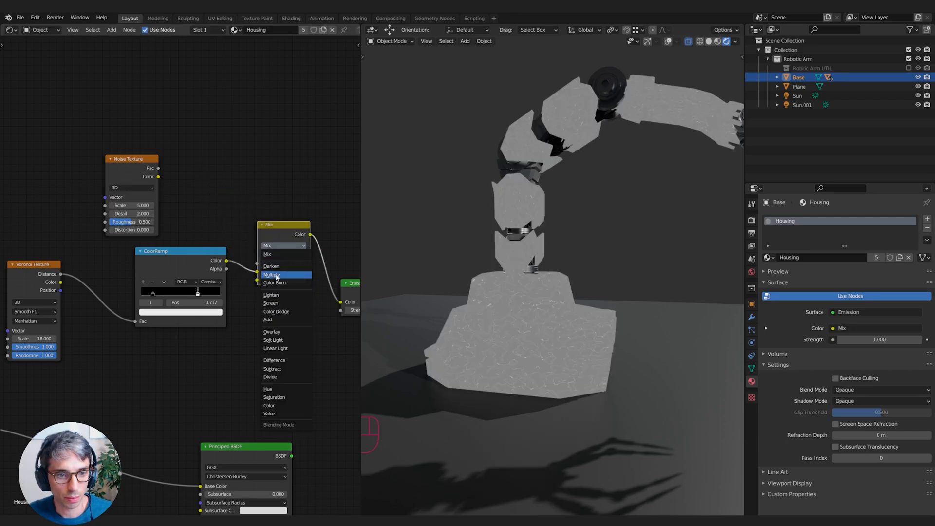
{"action": "left_click", "coordinate": [271, 274]}
{"action": "type", "text": "colo"}
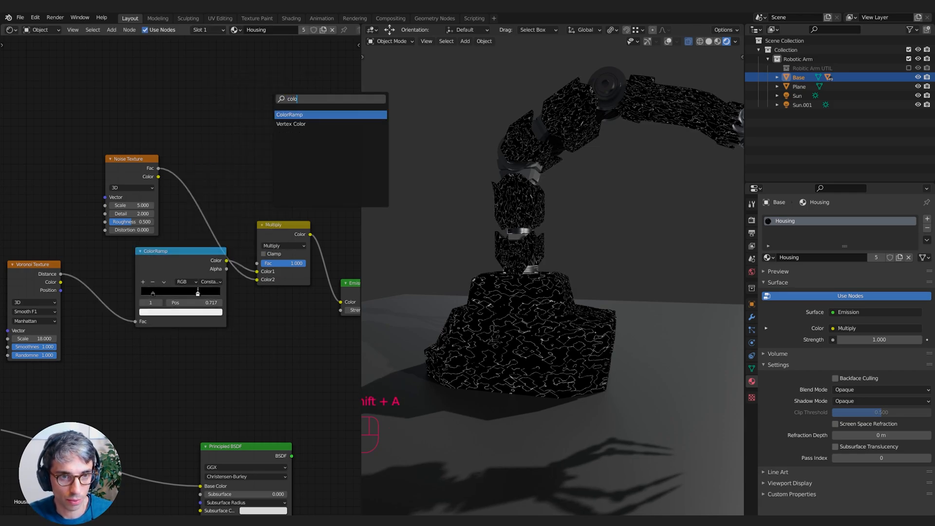
{"action": "left_click", "coordinate": [289, 115]}
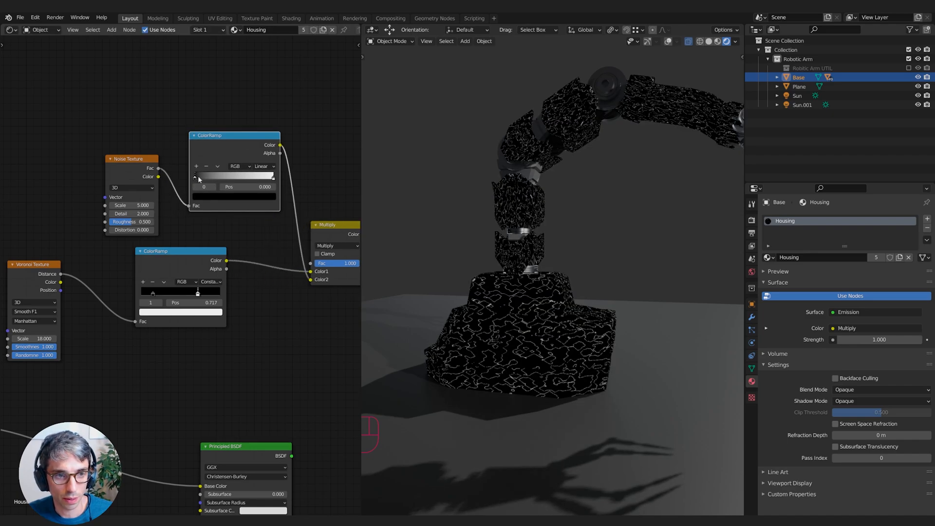
{"action": "left_click_drag", "start_coordinate": [204, 186], "coordinate": [238, 176]}
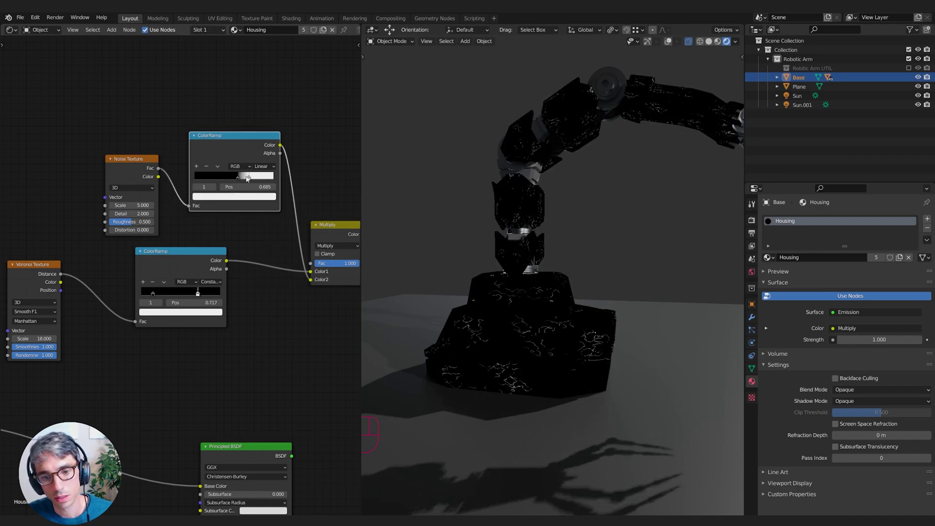
{"action": "left_click_drag", "start_coordinate": [245, 176], "coordinate": [233, 176]}
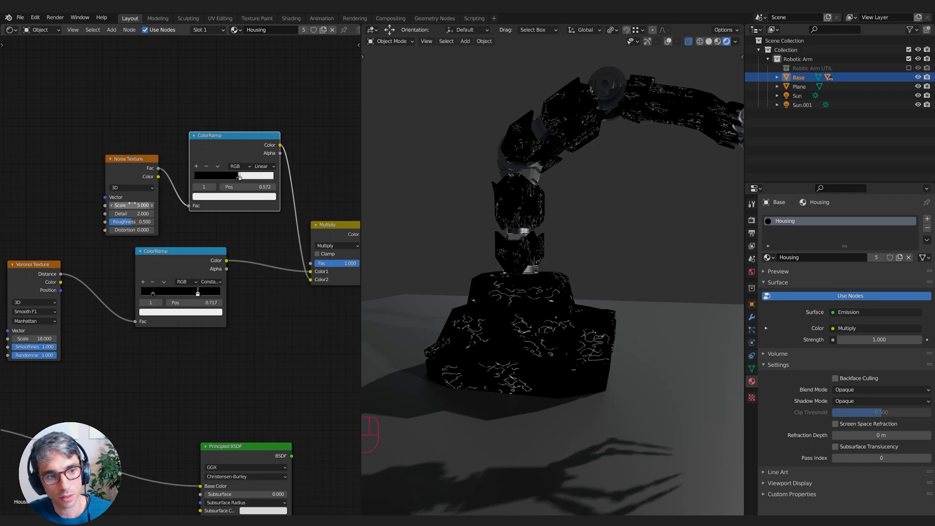
{"action": "left_click_drag", "start_coordinate": [131, 205], "coordinate": [143, 205]}
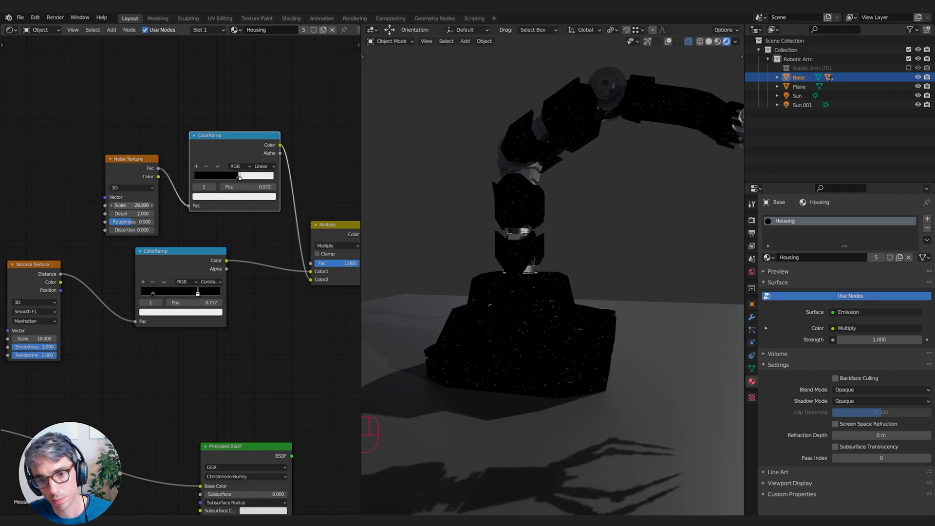
{"action": "left_click_drag", "start_coordinate": [239, 176], "coordinate": [236, 175]}
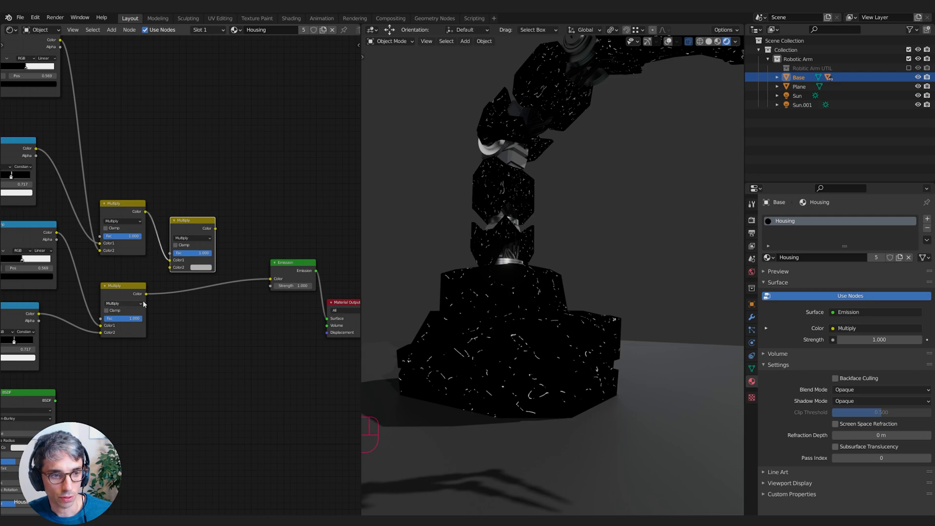
Set the combining MixRGB node's blend mode to Add for both scratch layers.
{"action": "left_click", "coordinate": [192, 237]}
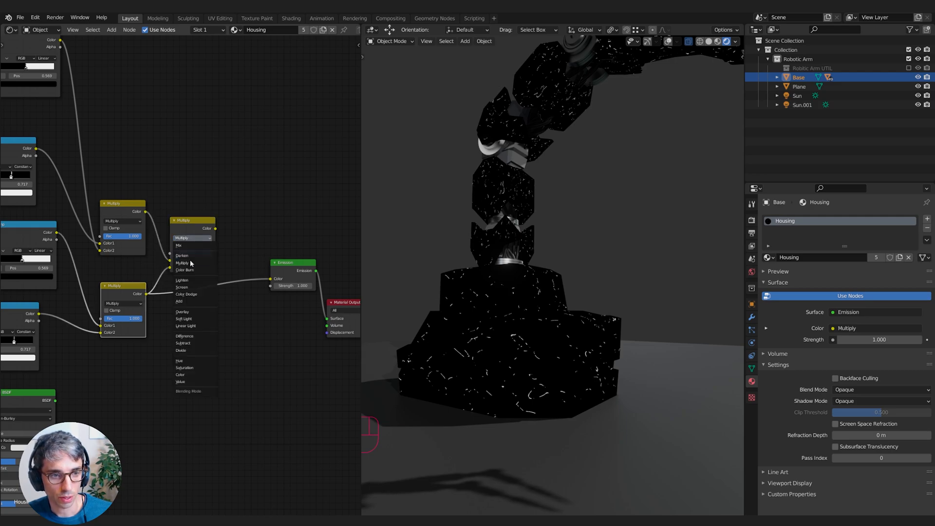
{"action": "left_click", "coordinate": [178, 301]}
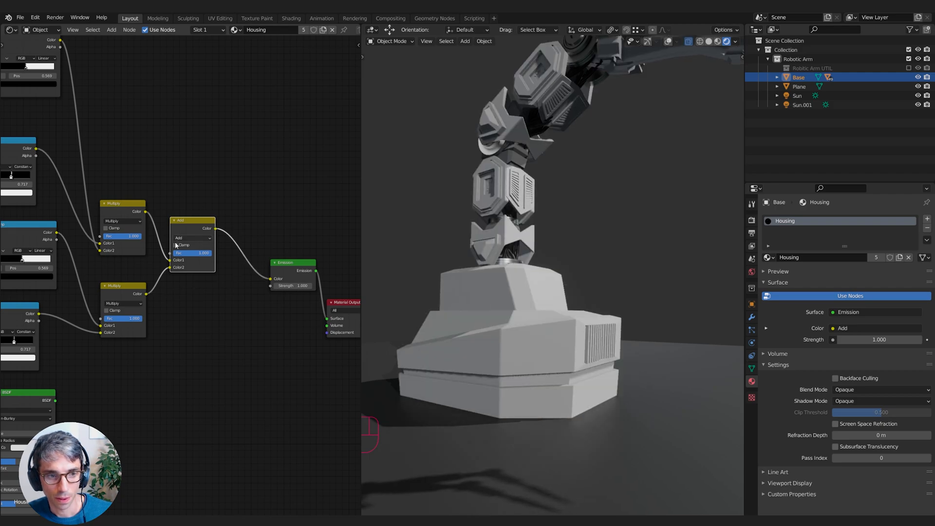
{"action": "left_click", "coordinate": [175, 245]}
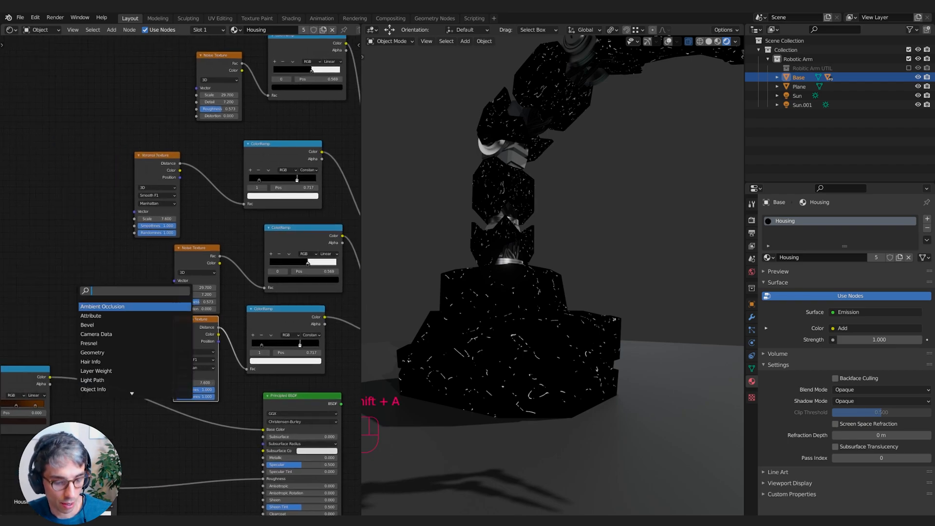
Add a Texture Coordinate node and a Mapping node to the scratch material.
{"action": "type", "text": "texture"}
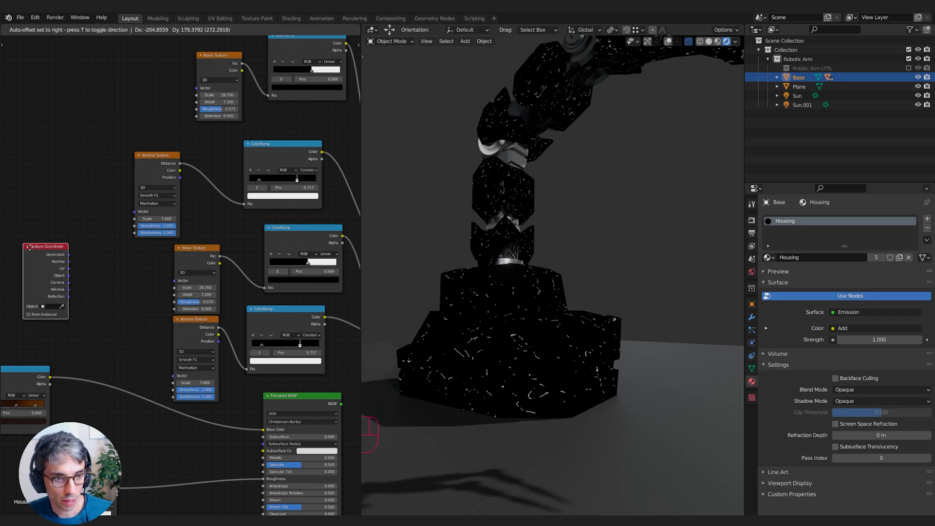
{"action": "key", "text": "shift+a"}
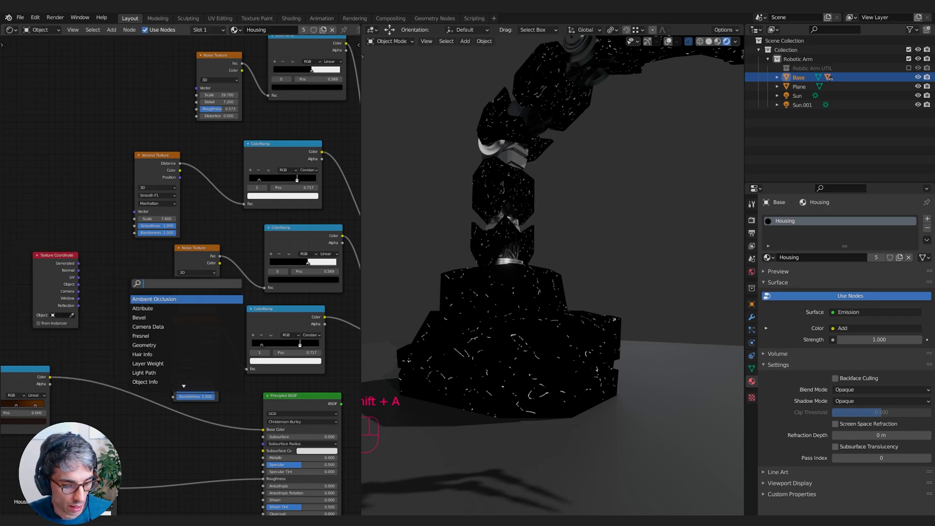
{"action": "left_click", "coordinate": [188, 299]}
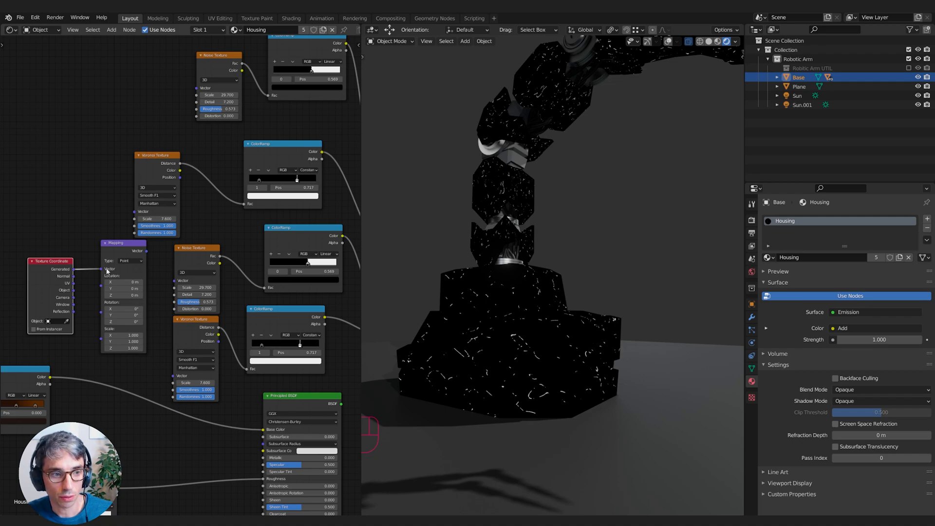
{"action": "mouse_move", "coordinate": [161, 278]}
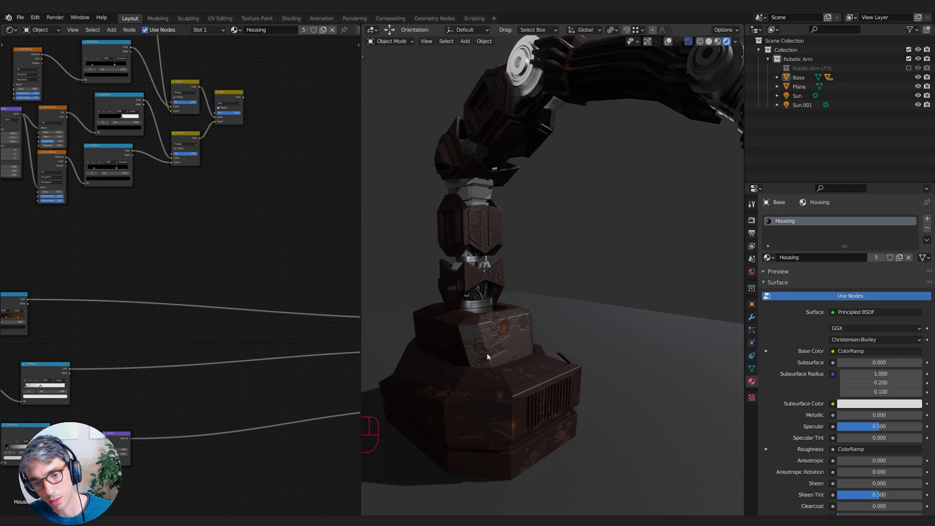
{"action": "mouse_move", "coordinate": [501, 345]}
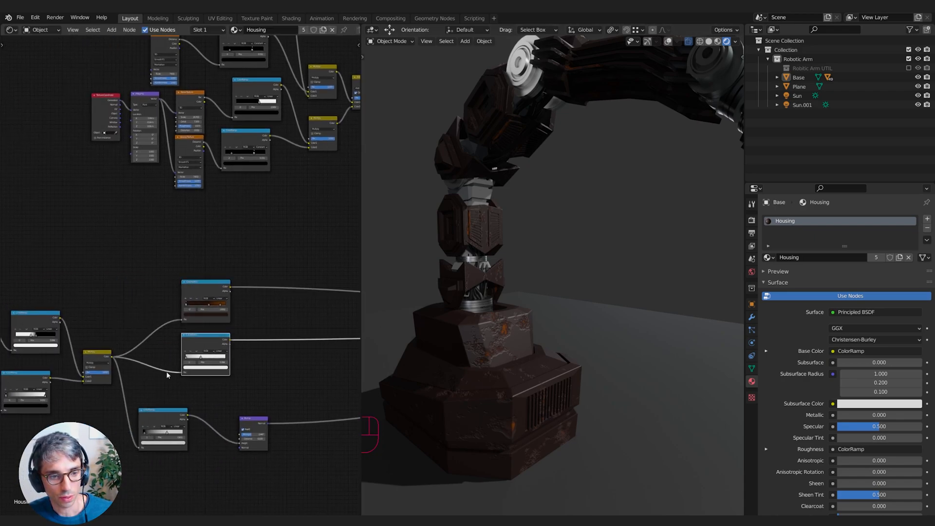
Connect the scratch node output into the Principled BSDF rust setup.
{"action": "left_click_drag", "start_coordinate": [250, 423], "coordinate": [301, 409]}
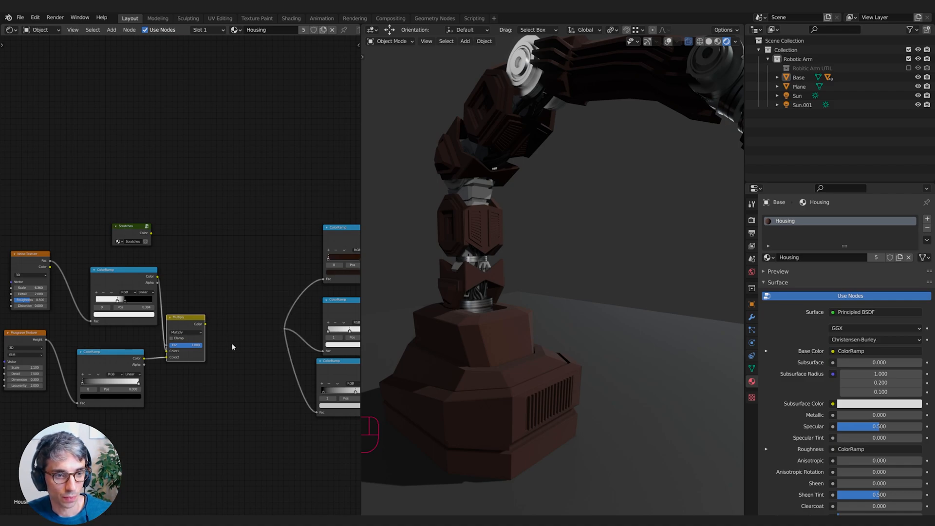
Open the Scratches node group for editing.
{"action": "key", "text": "shift+d"}
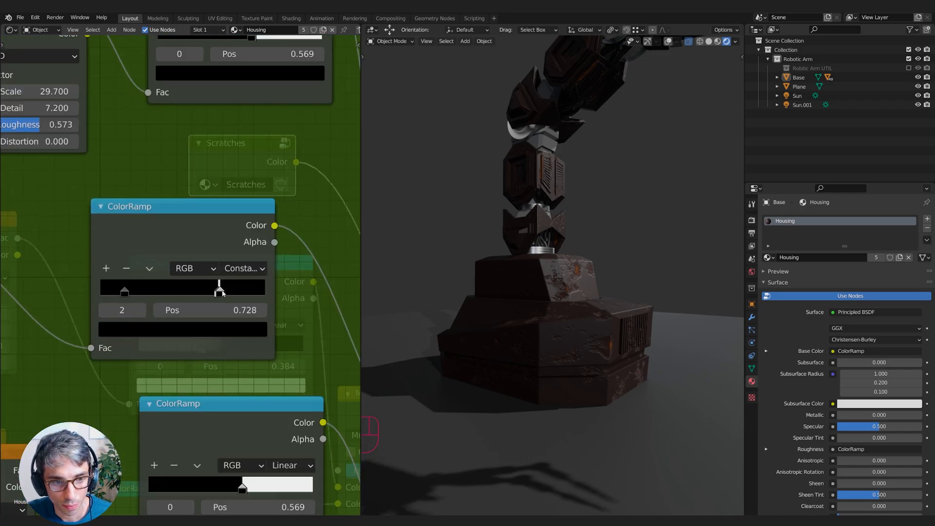
Nudge the scratch ramp stop from about 0.728 to 0.736.
{"action": "left_click_drag", "start_coordinate": [215, 289], "coordinate": [220, 290]}
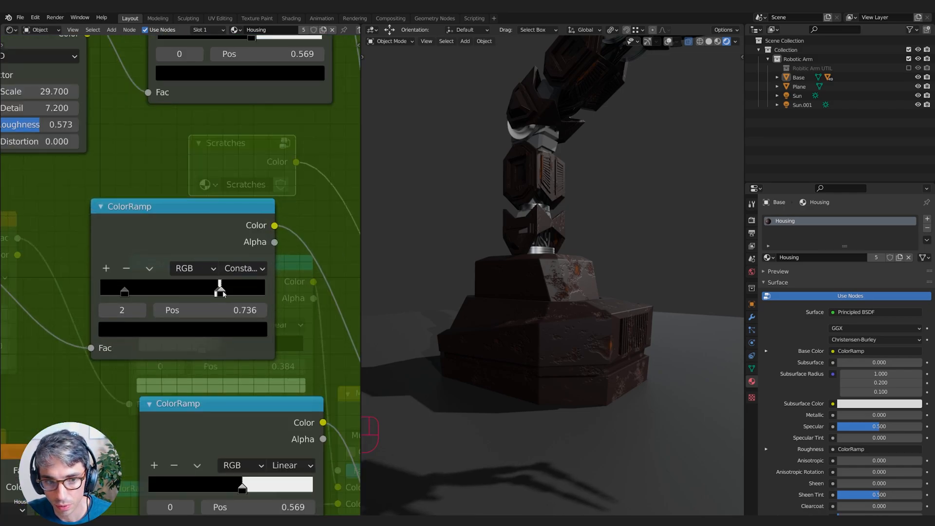